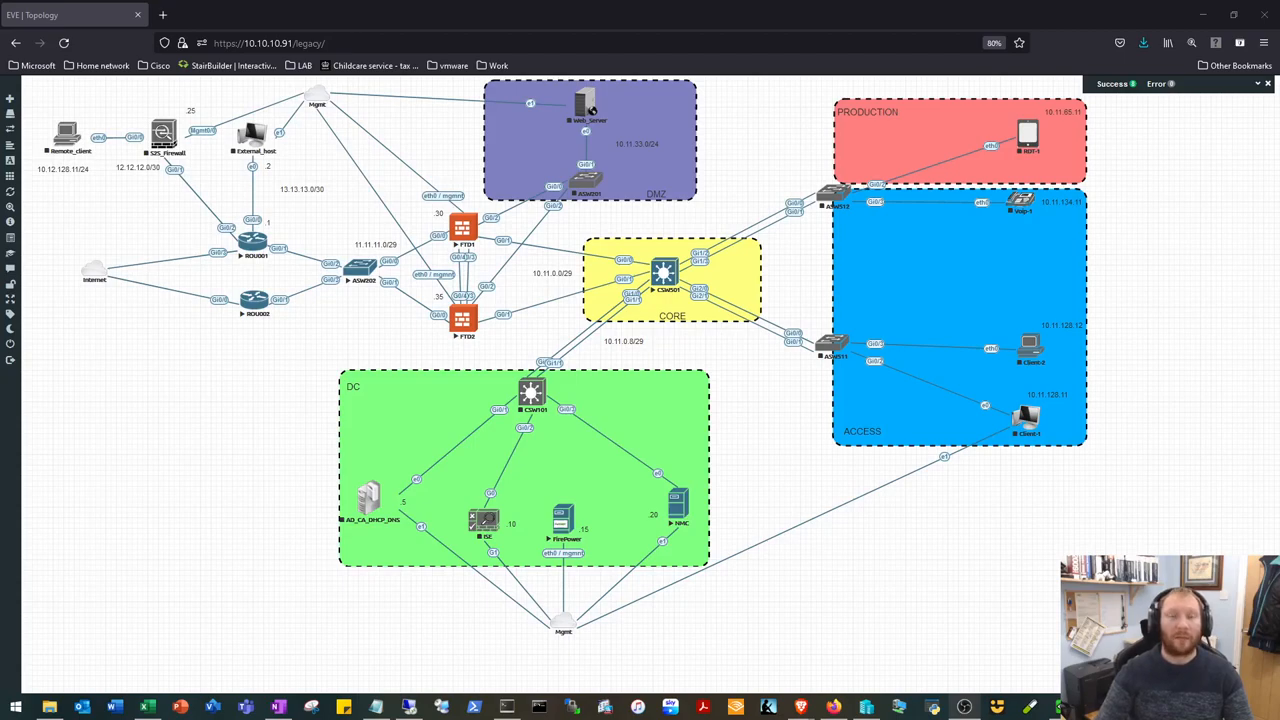
mouse_move(635, 606)
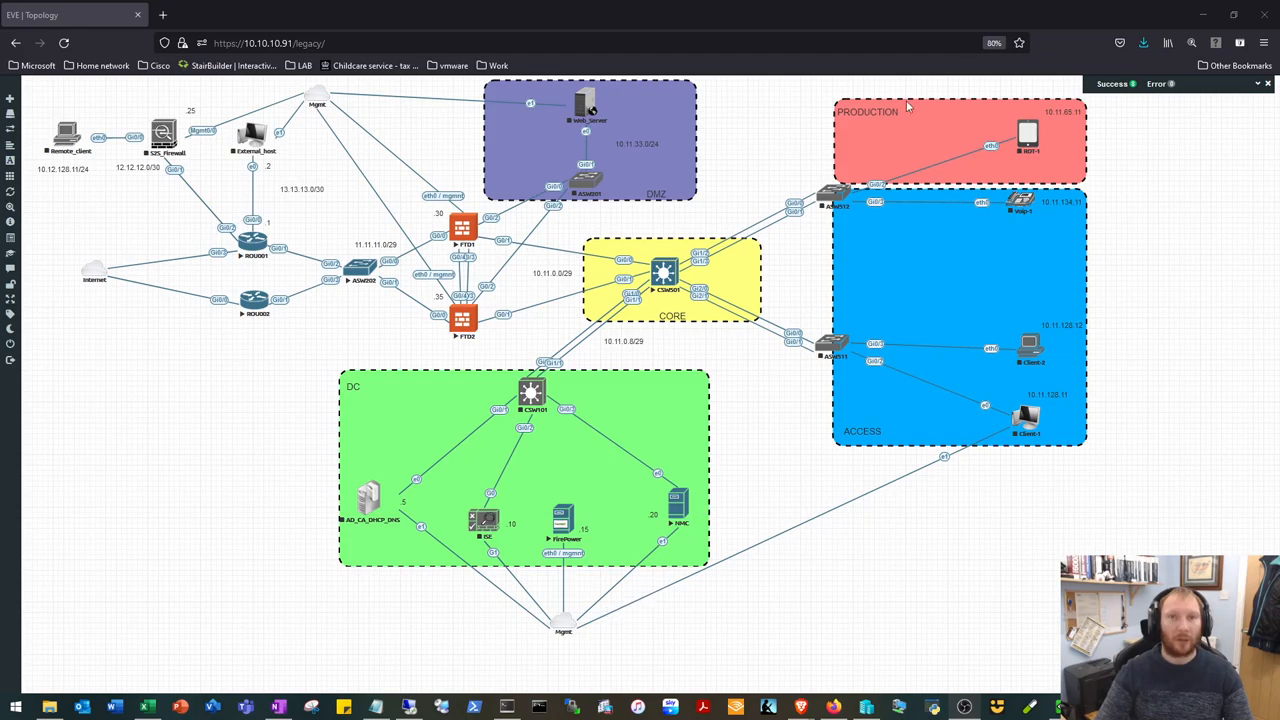
mouse_move(576, 235)
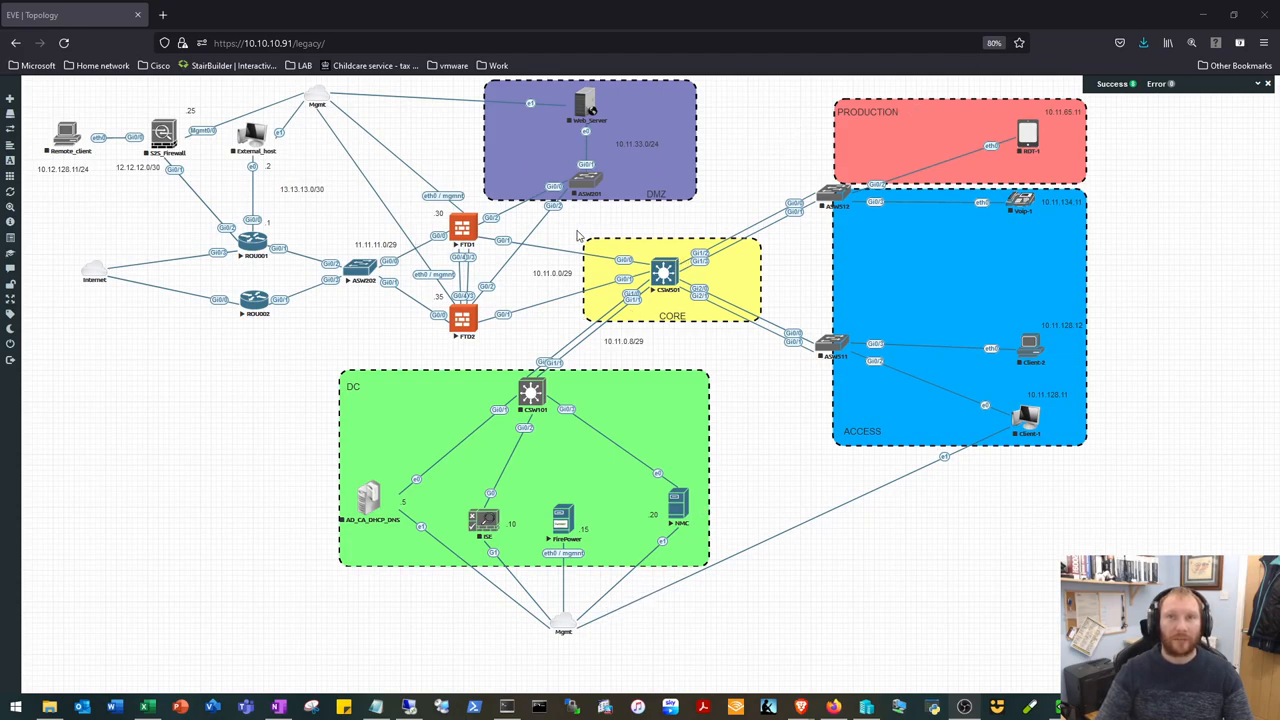
mouse_move(617, 260)
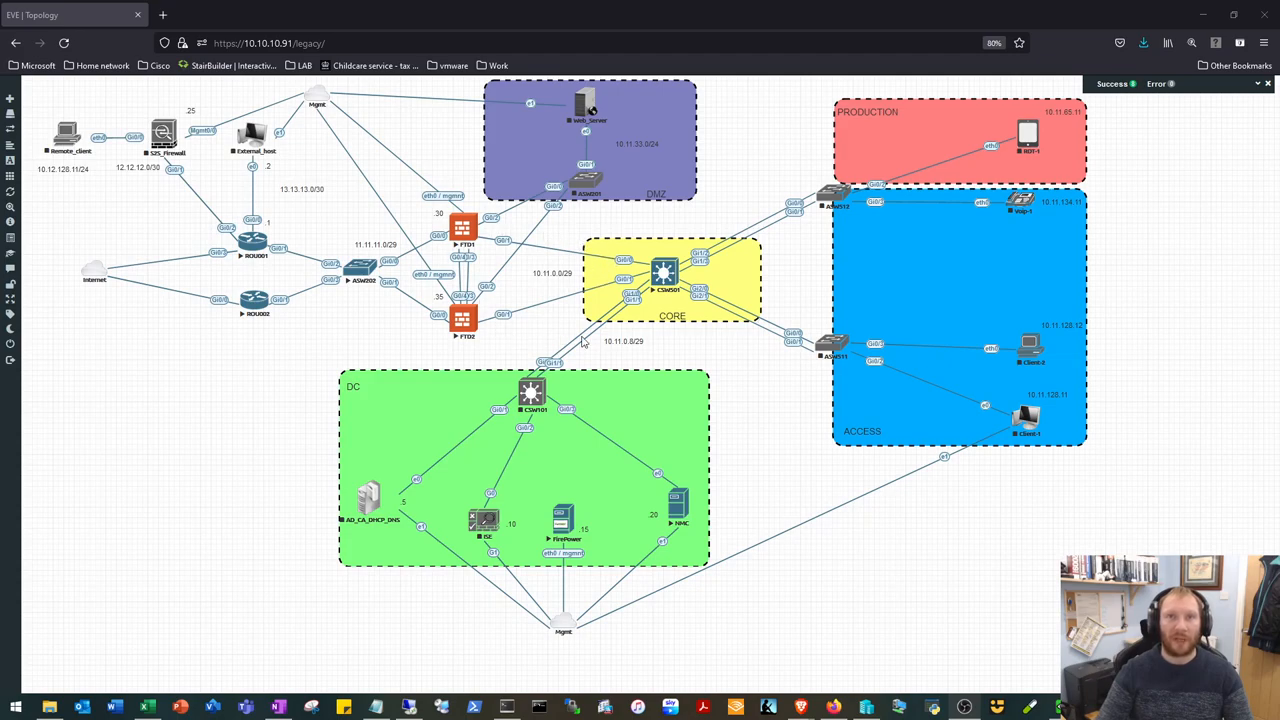
mouse_move(560, 342)
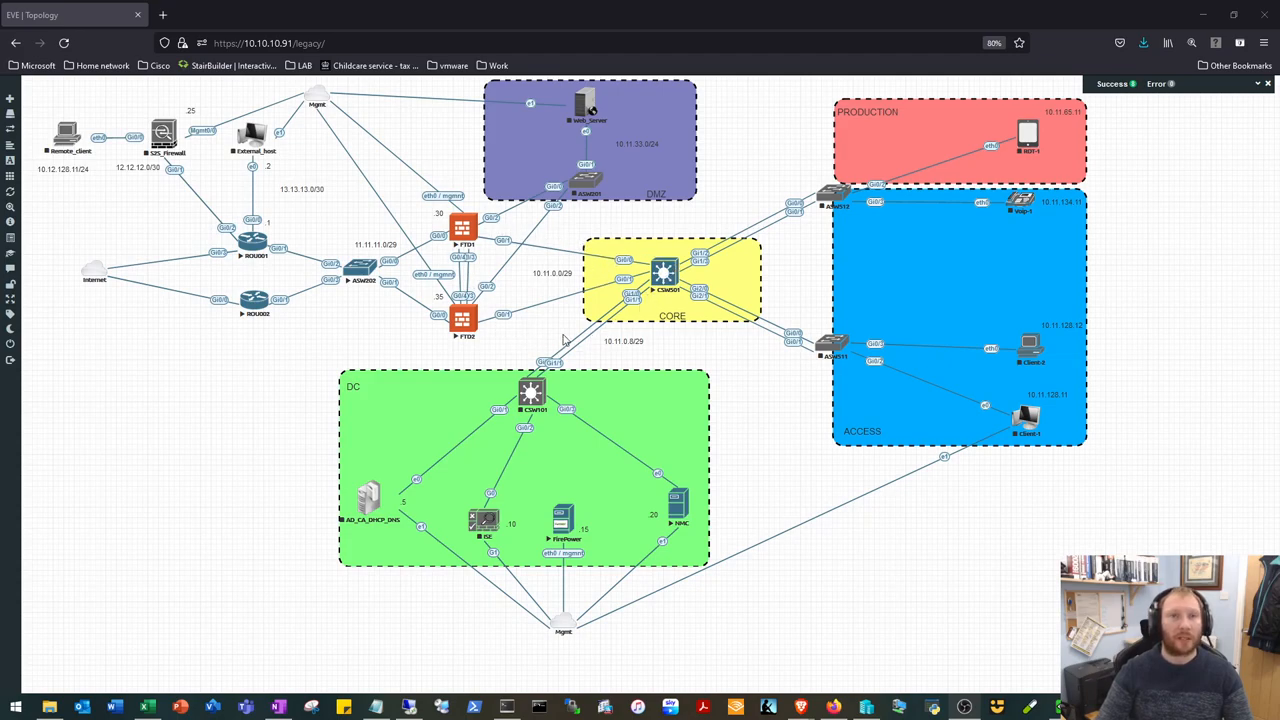
mouse_move(278, 328)
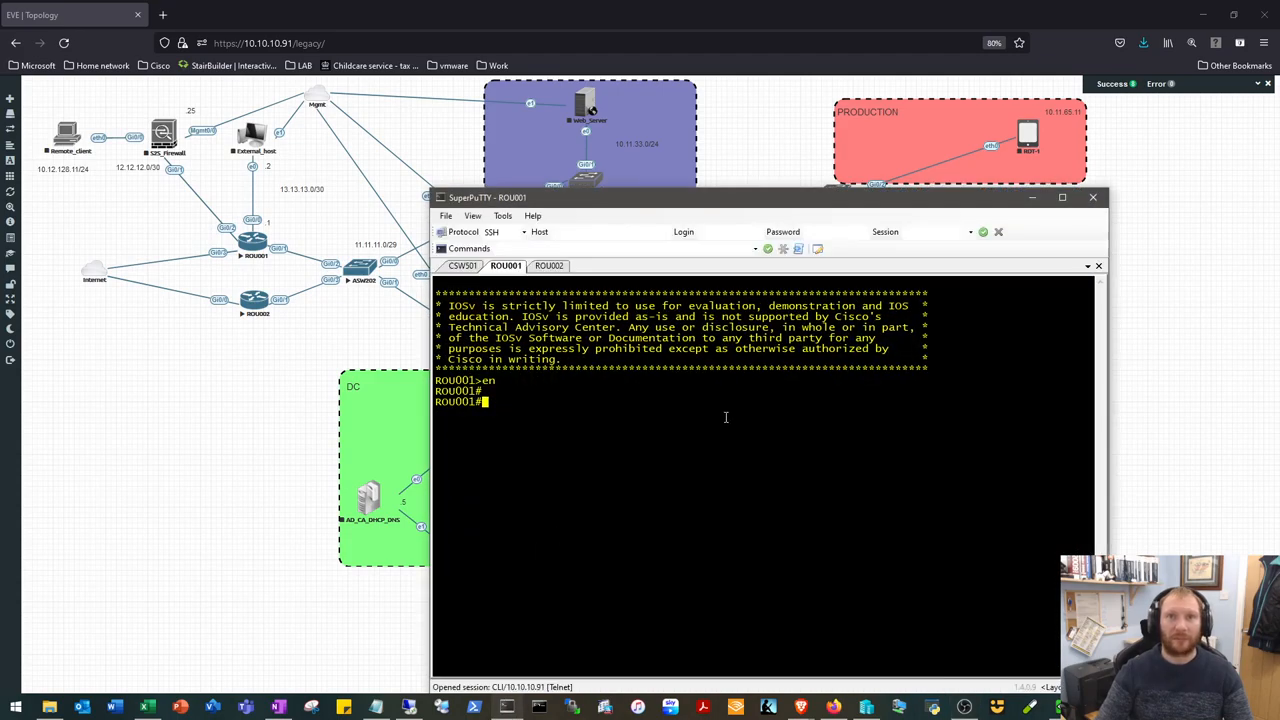
- Select the CSW501 core switch tab and enter privileged EXEC mode with 'en'
left_click(462, 266)
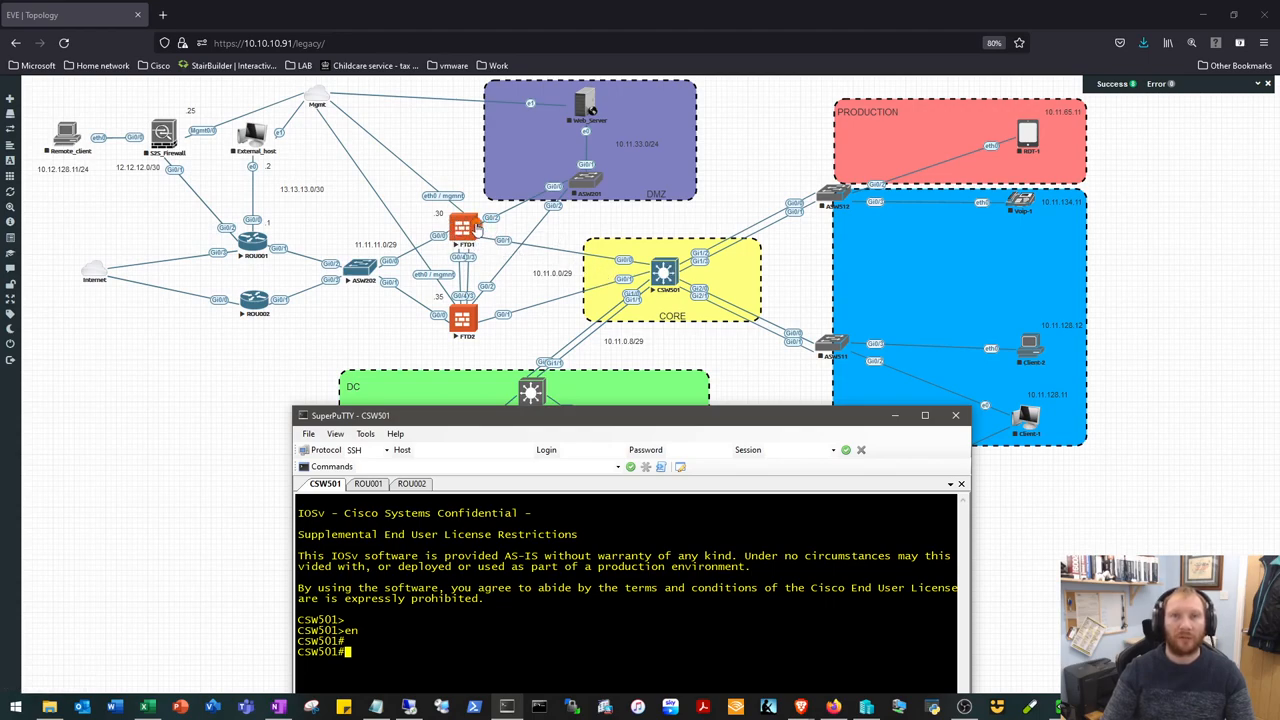
- Show CSW501's Gi0/0 running config and highlight its native VLAN 301 trunk line
left_click_drag(350, 415, 380, 220)
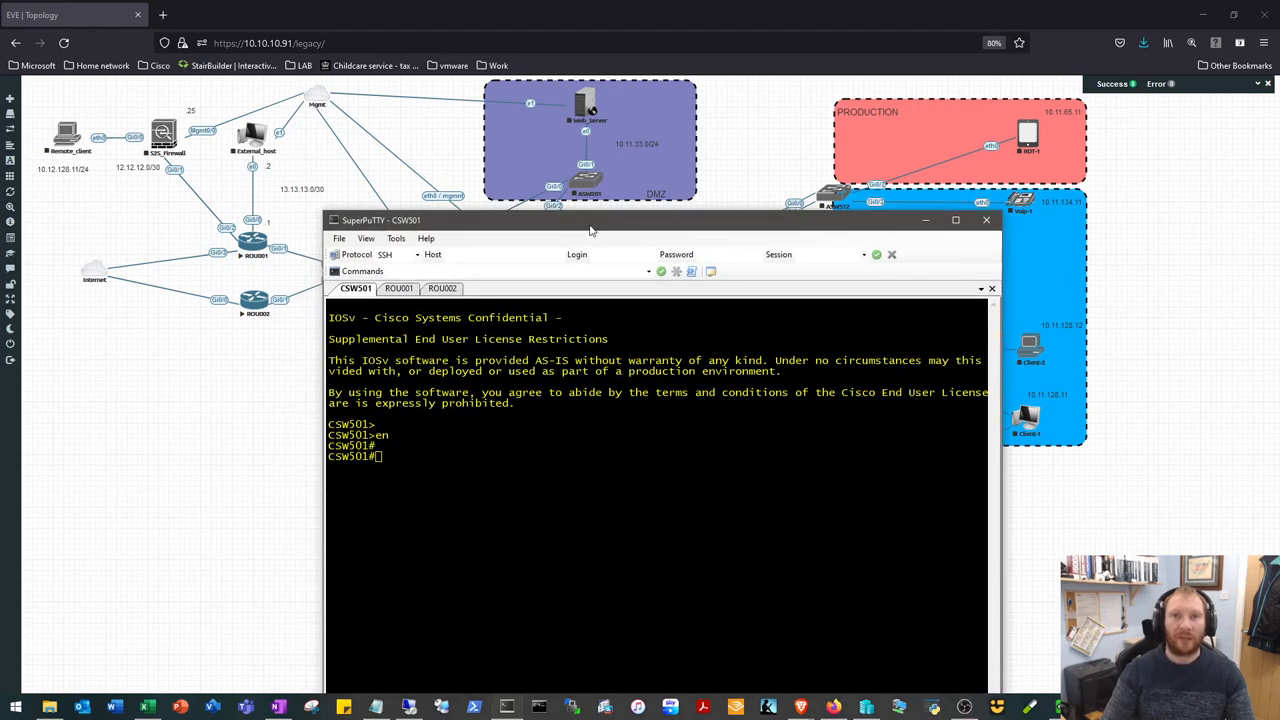
type("sho ruiin")
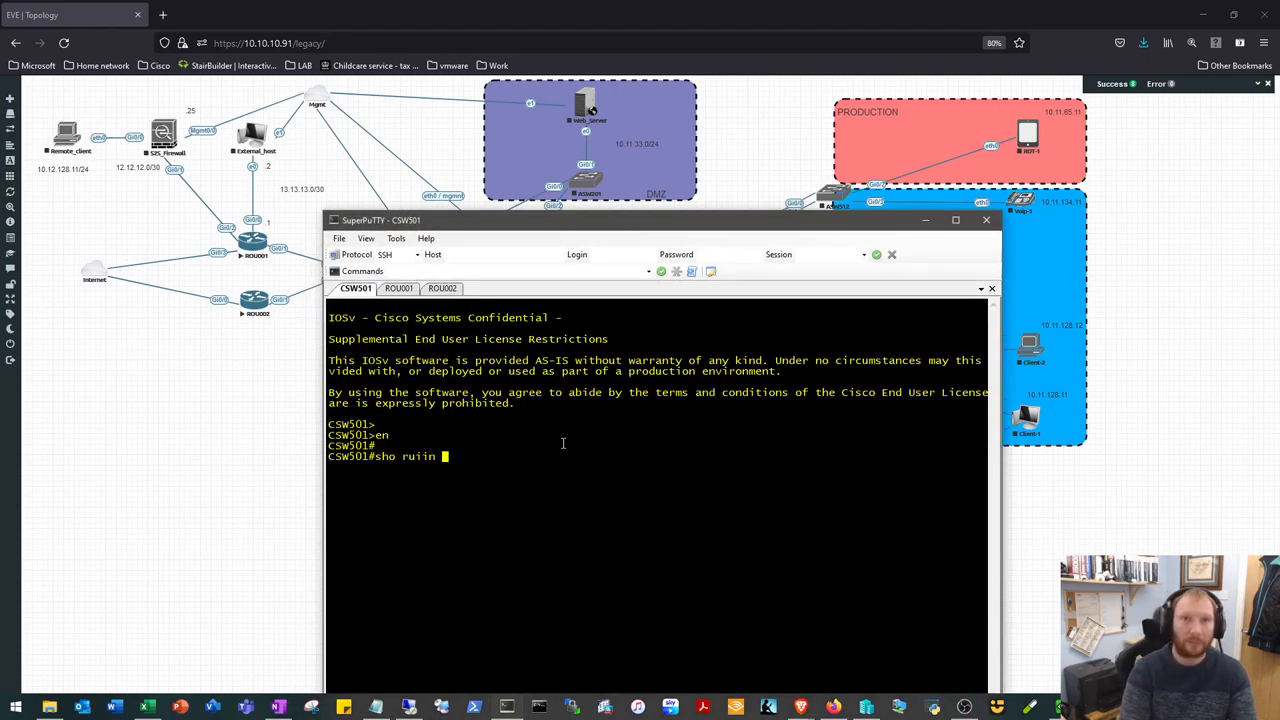
key("BackSpace")
type("n int gig 0/0")
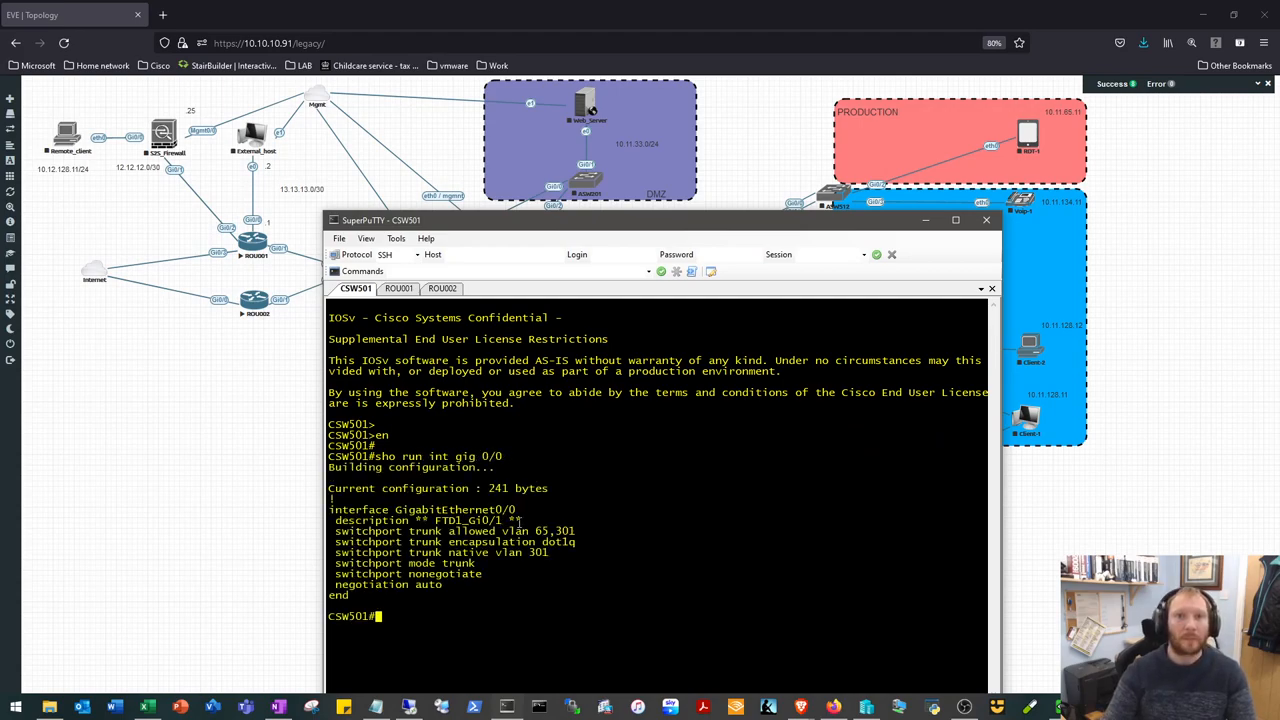
double_click(535, 552)
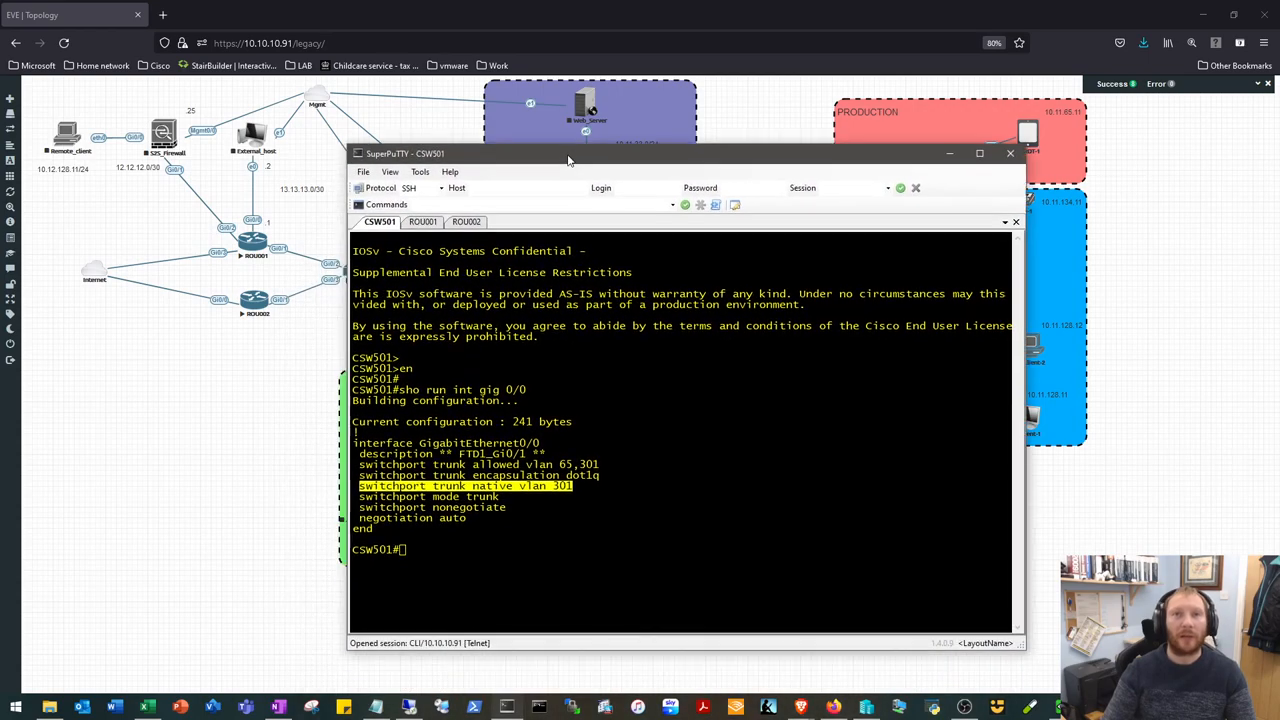
left_click_drag(568, 153, 413, 122)
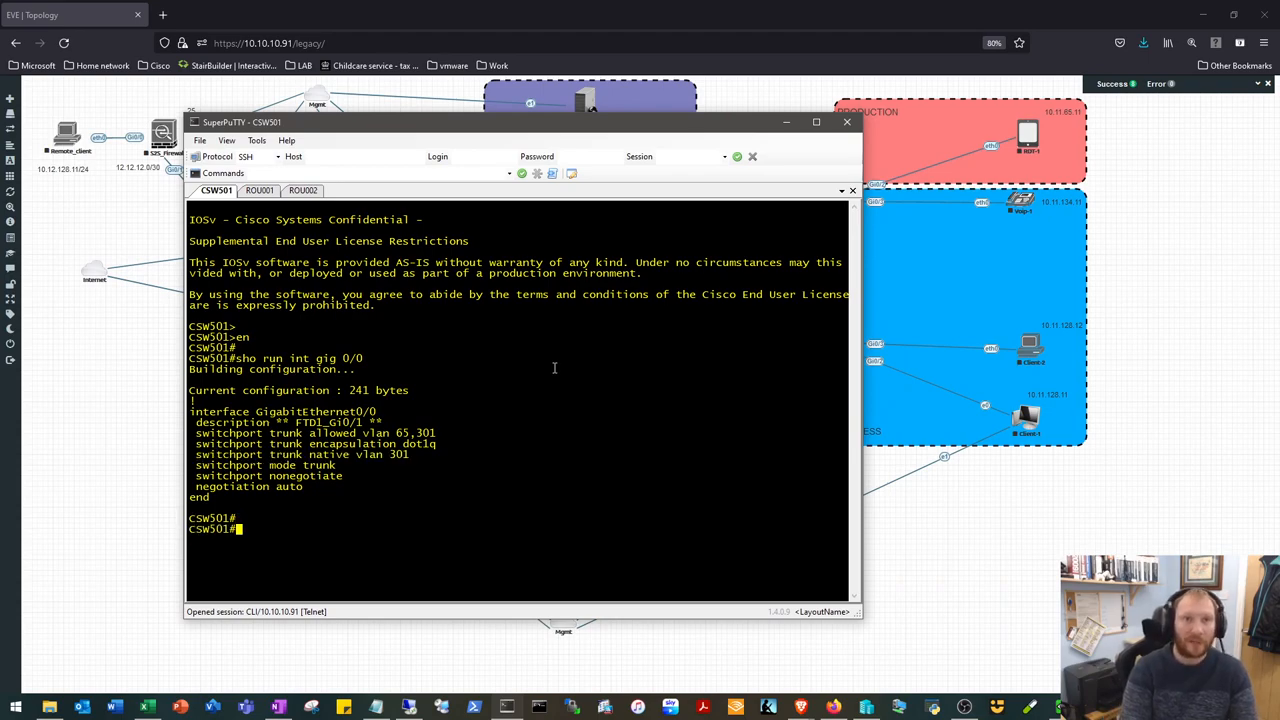
- Run 'show ip ospf neighbor' on CSW501, confirming 11.11.11.1 FULL/DR over Vlan301
type("sho ip ospf neighbor")
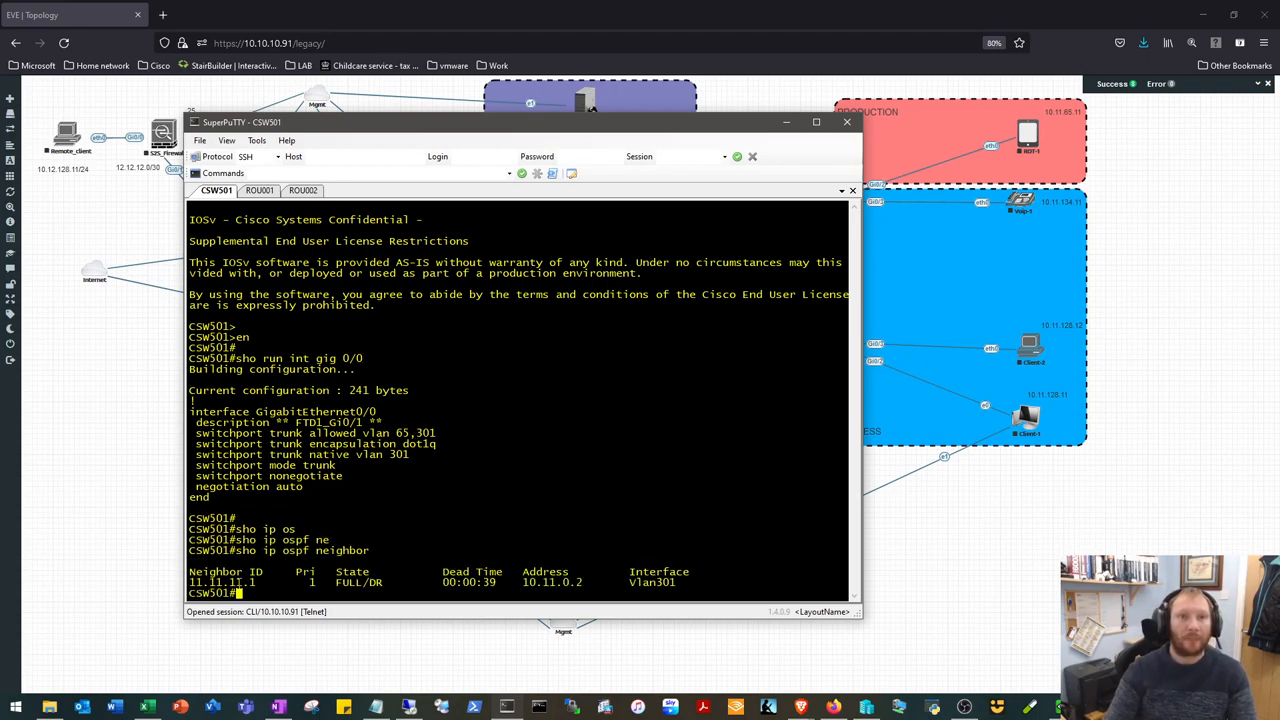
double_click(222, 582)
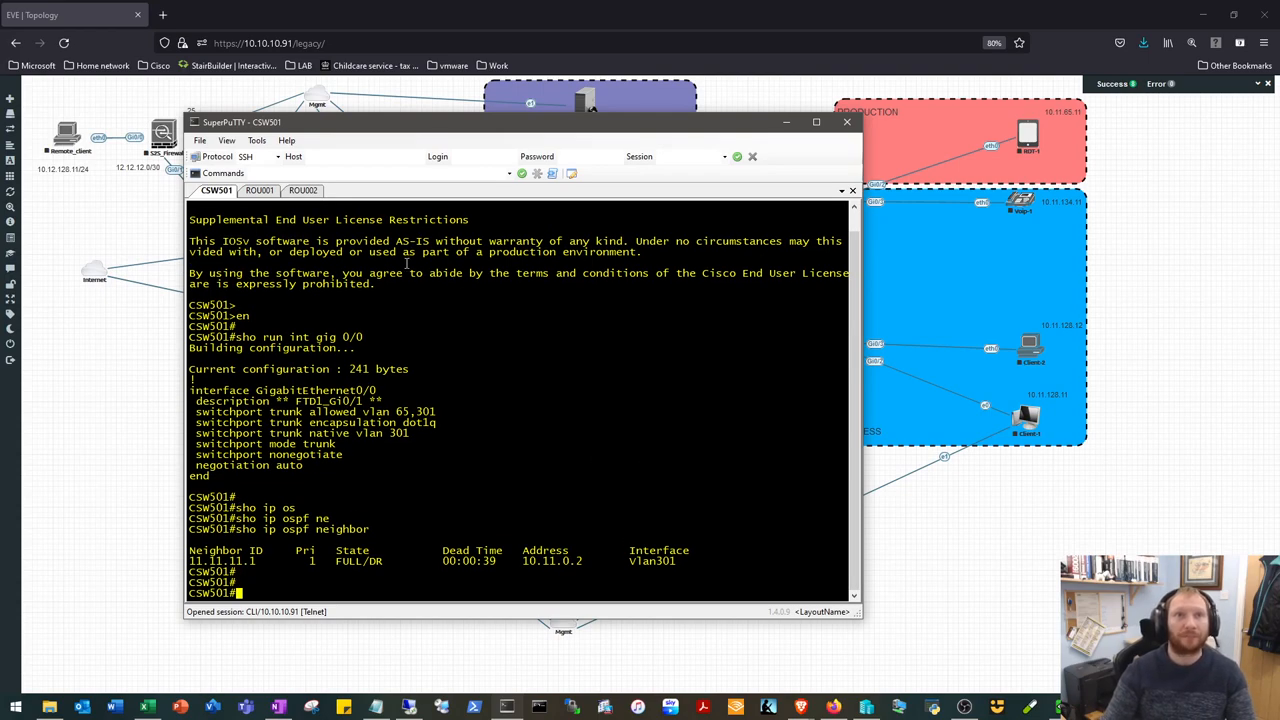
- On ROU001, display Gi0/1's config with HSRP group 11, priority 110, preempt and tracking
left_click(259, 190)
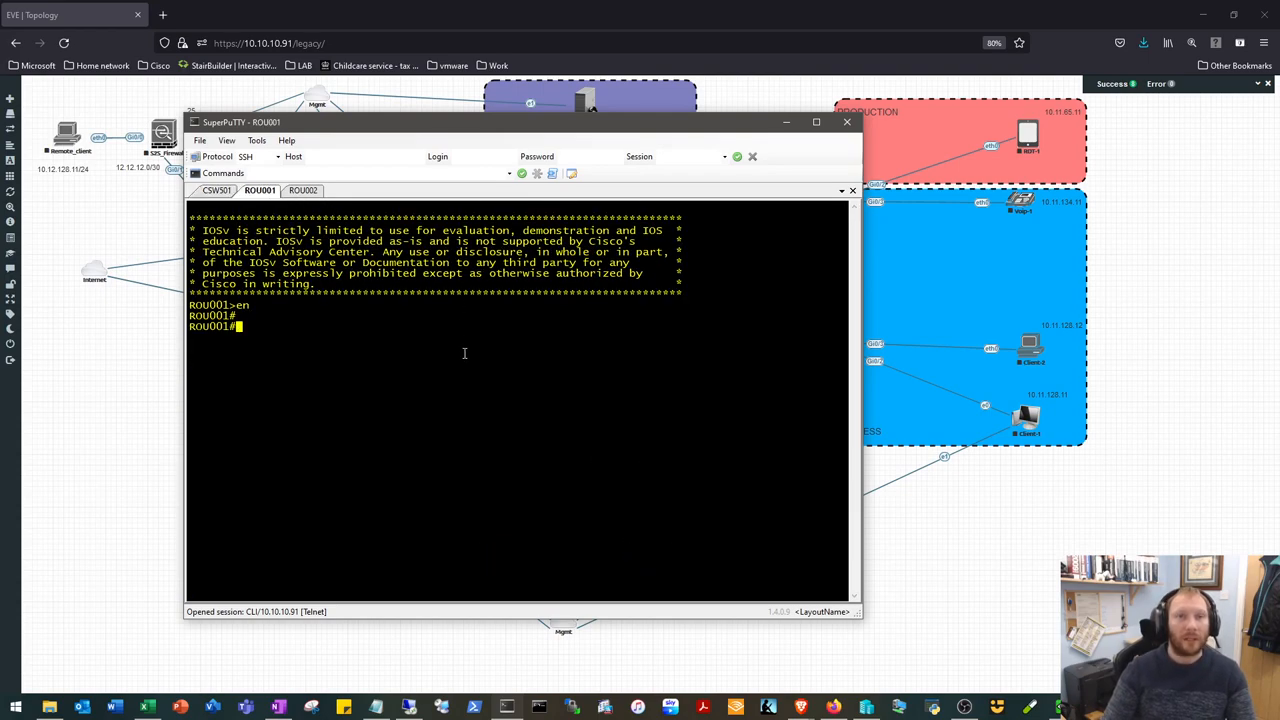
type("sho run int")
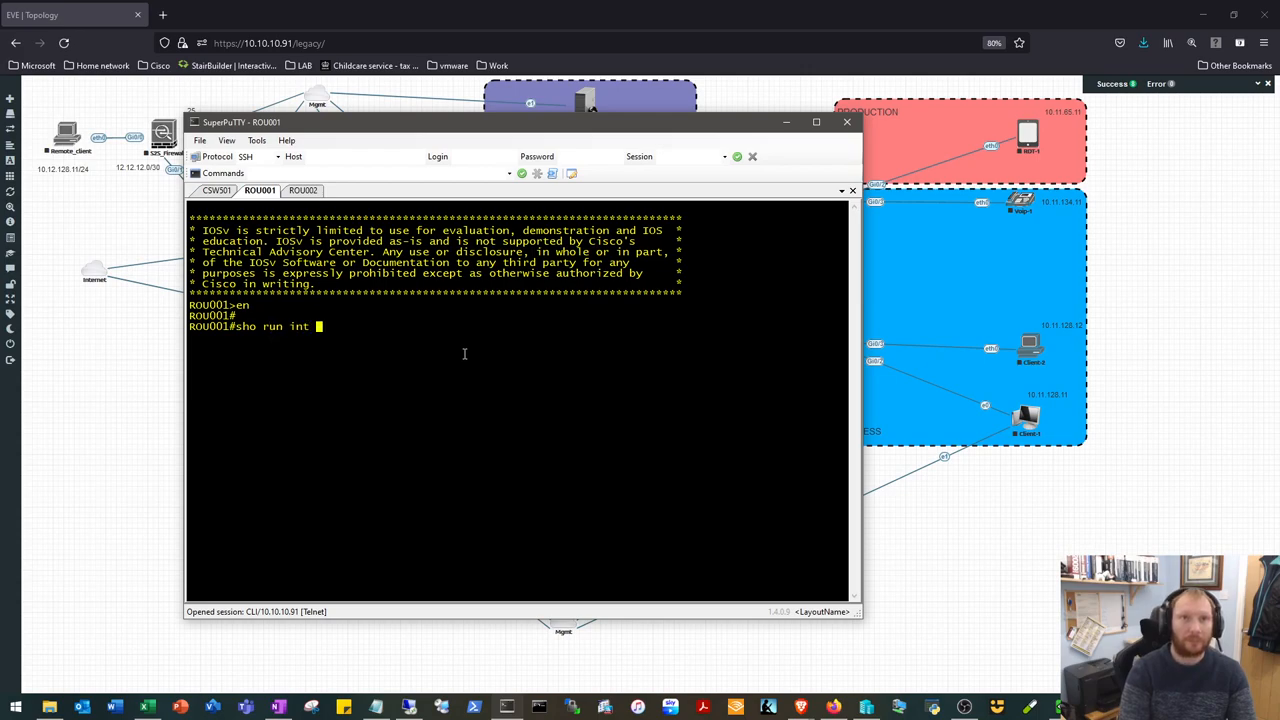
type("gog")
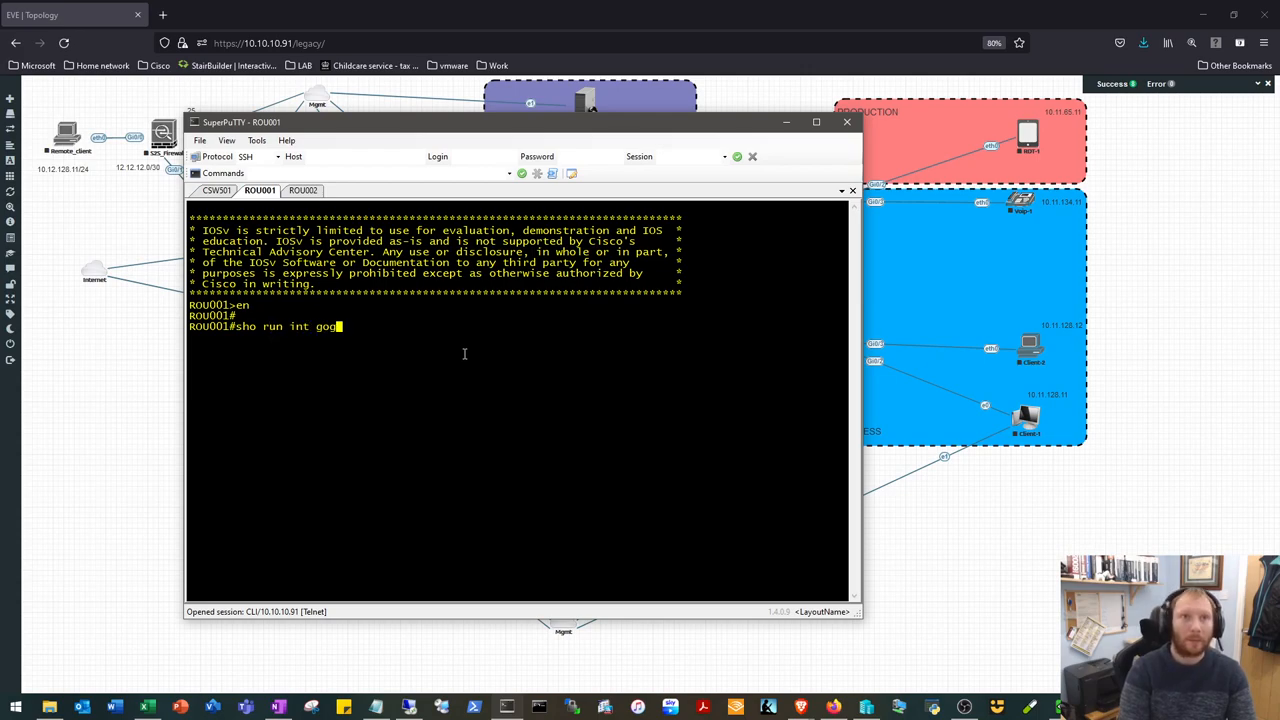
type("ig 0")
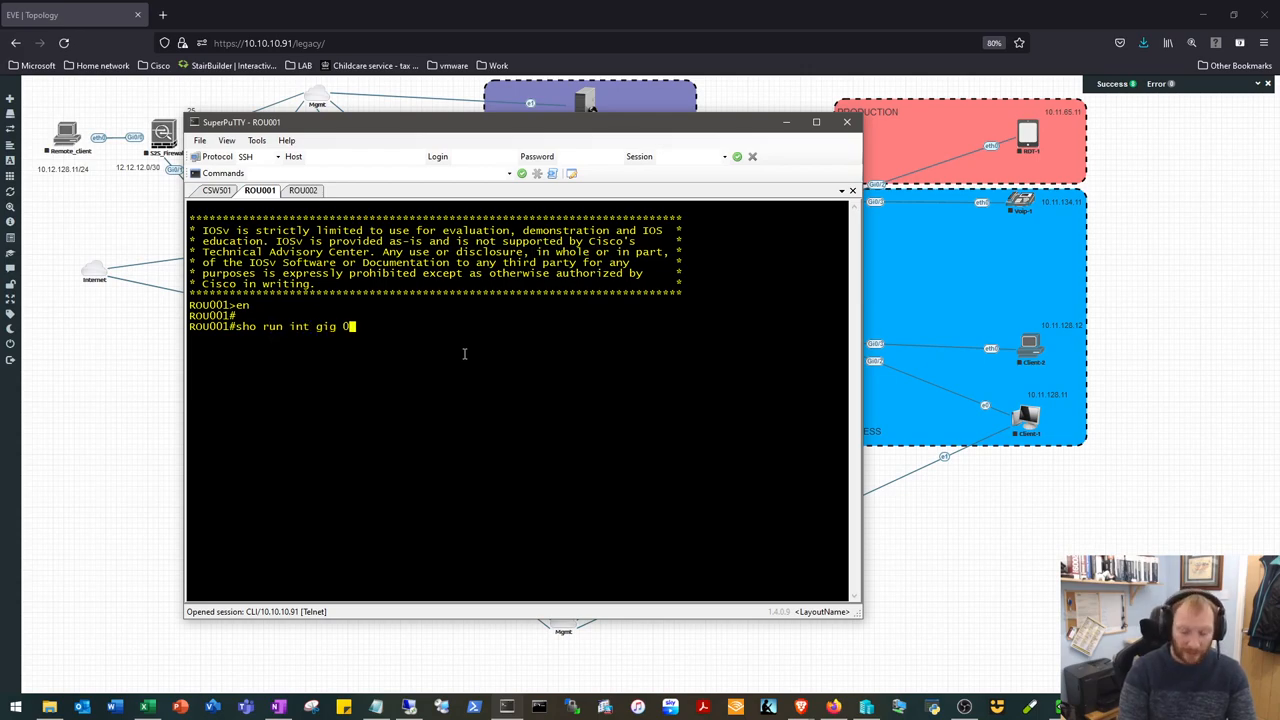
key("Enter")
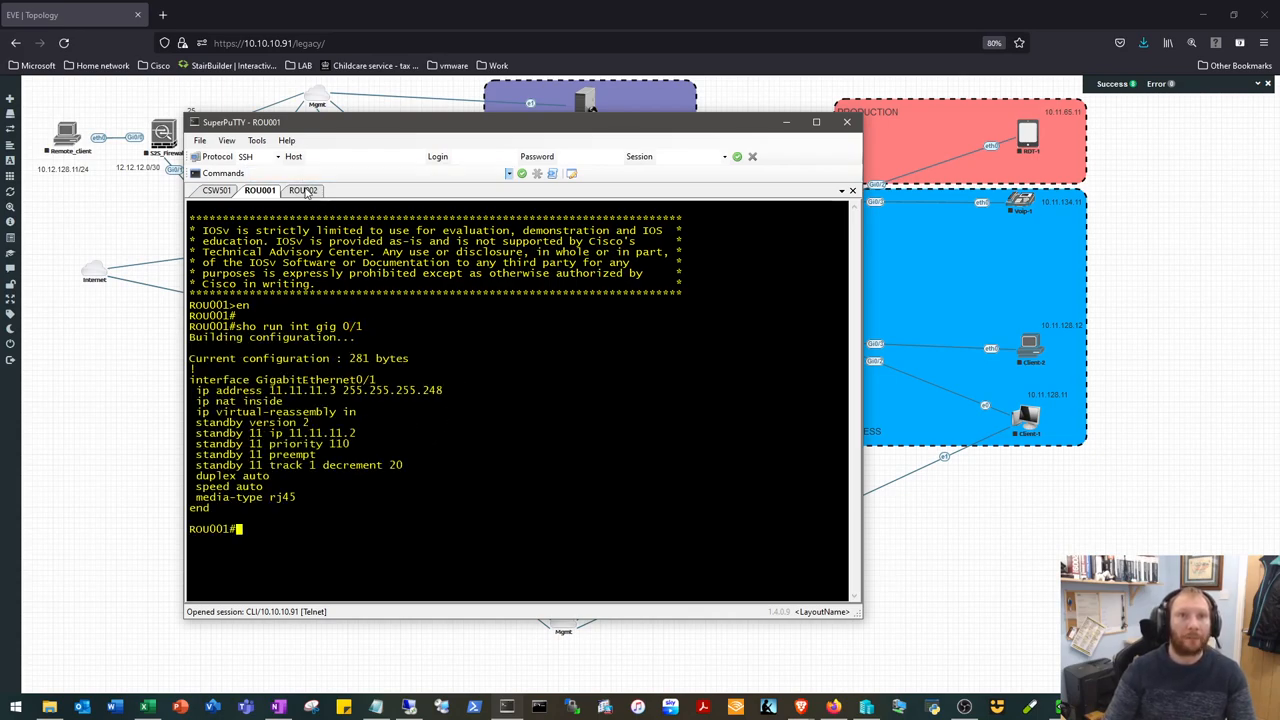
- Show ROU002's Gi0/1 config and compare its priority 95 against ROU001's 110
left_click(303, 190)
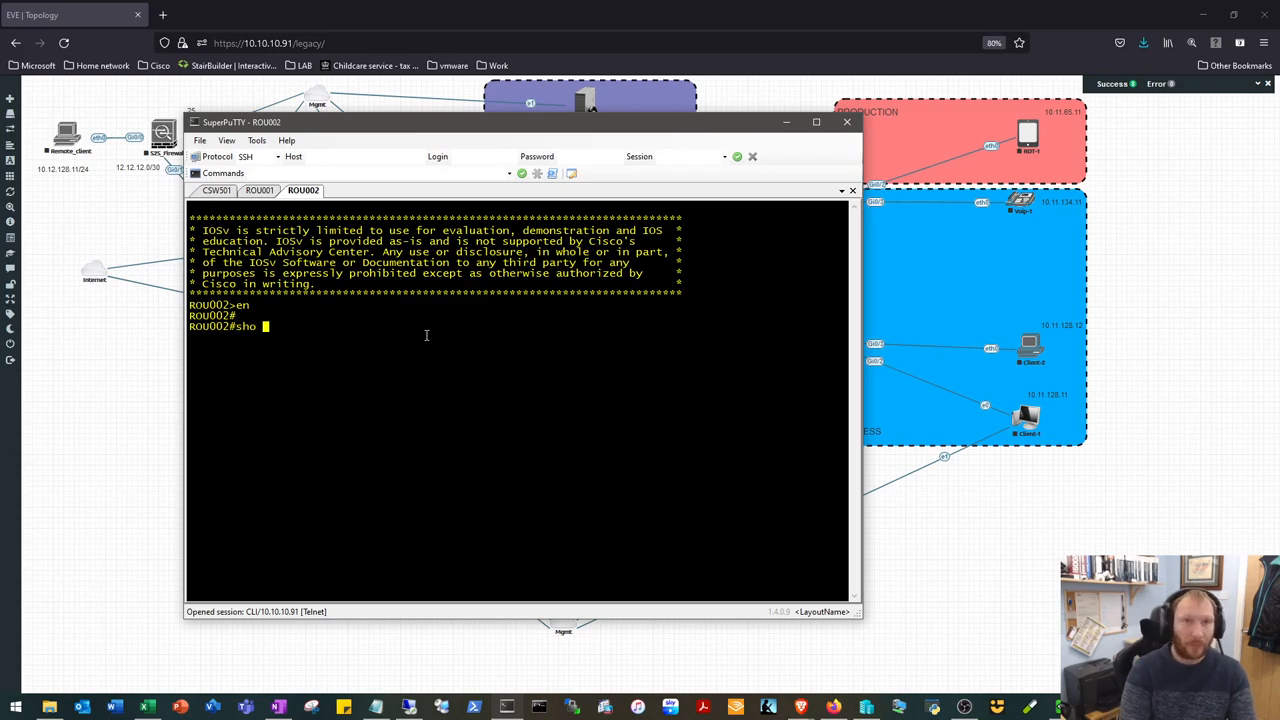
type("run int gig 0/1")
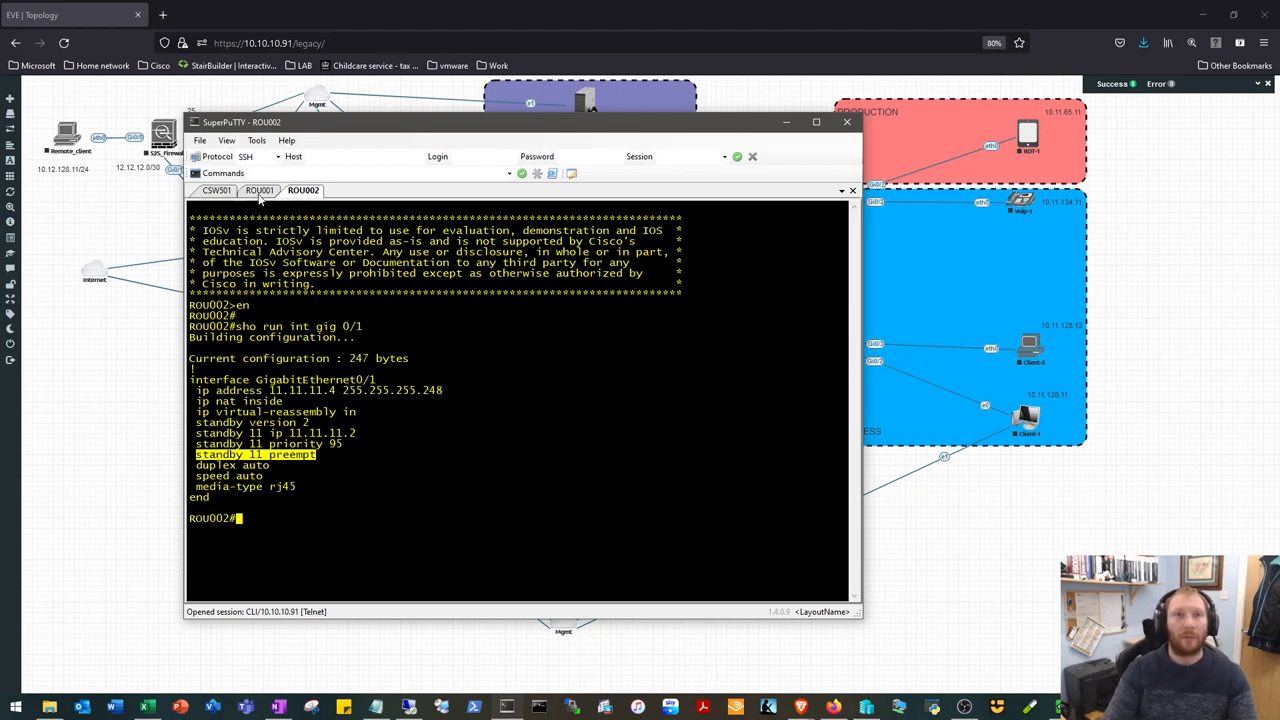
left_click(259, 191)
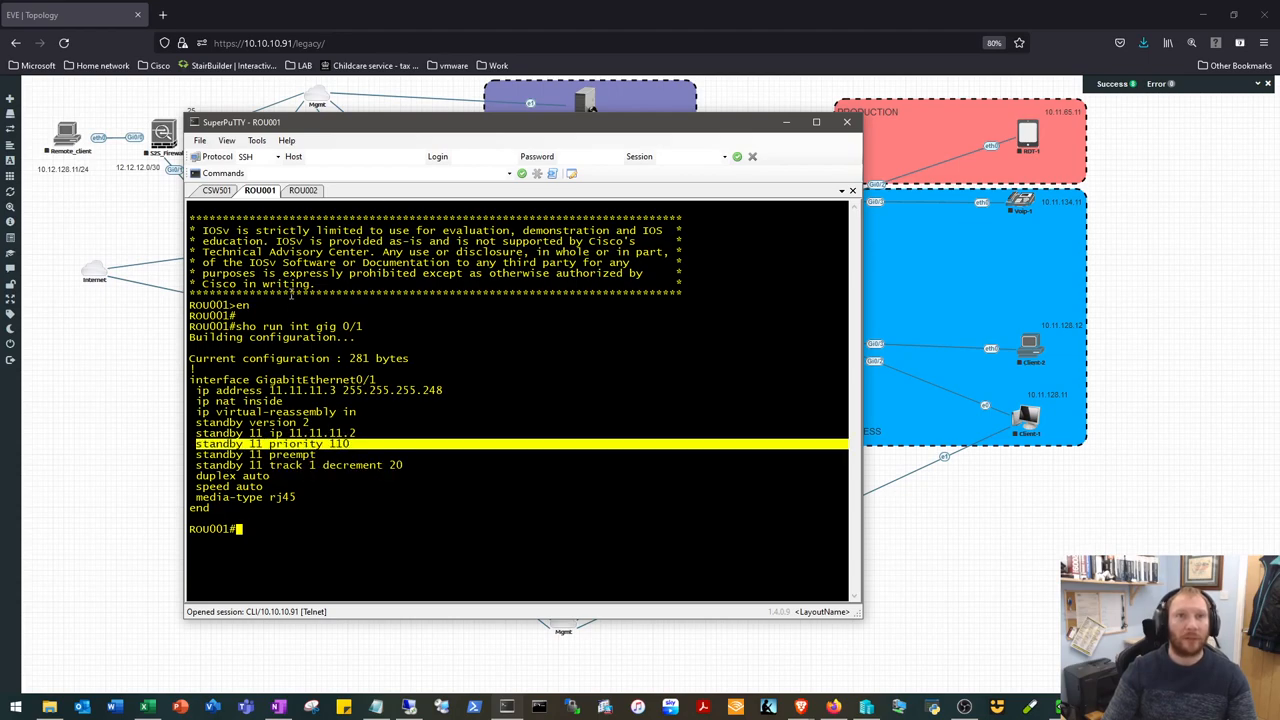
left_click(302, 190)
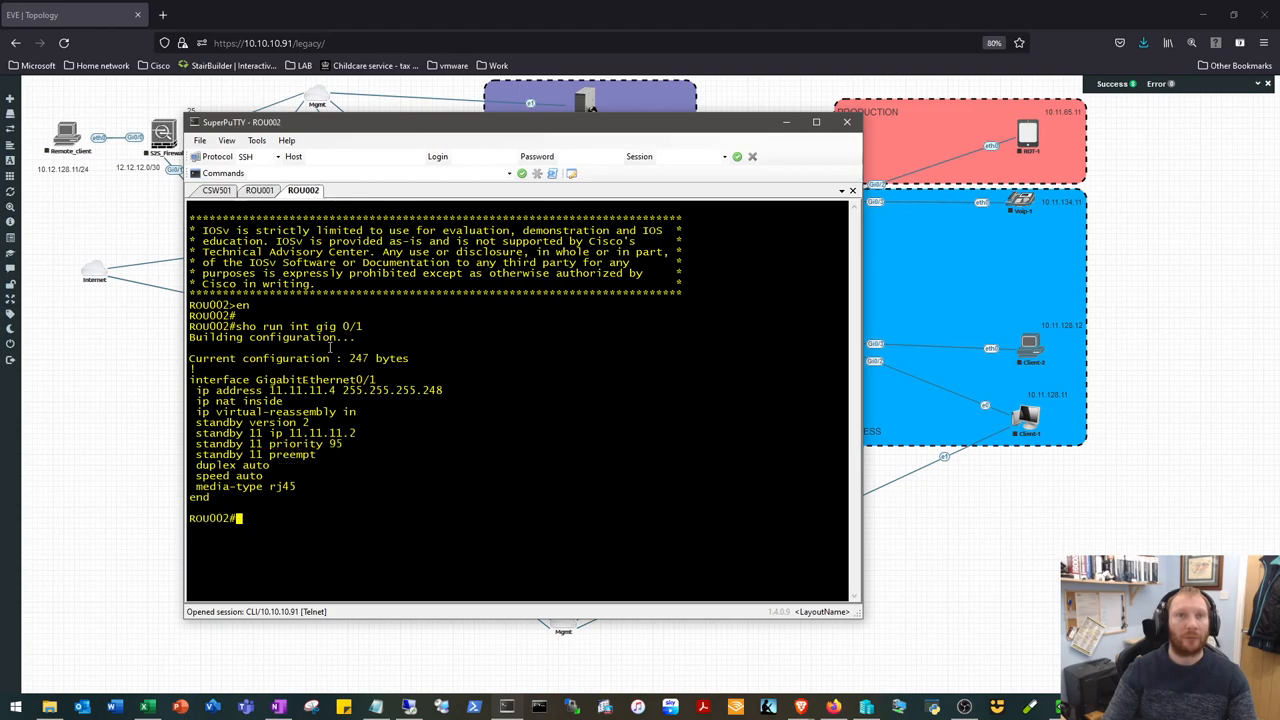
double_click(270, 443)
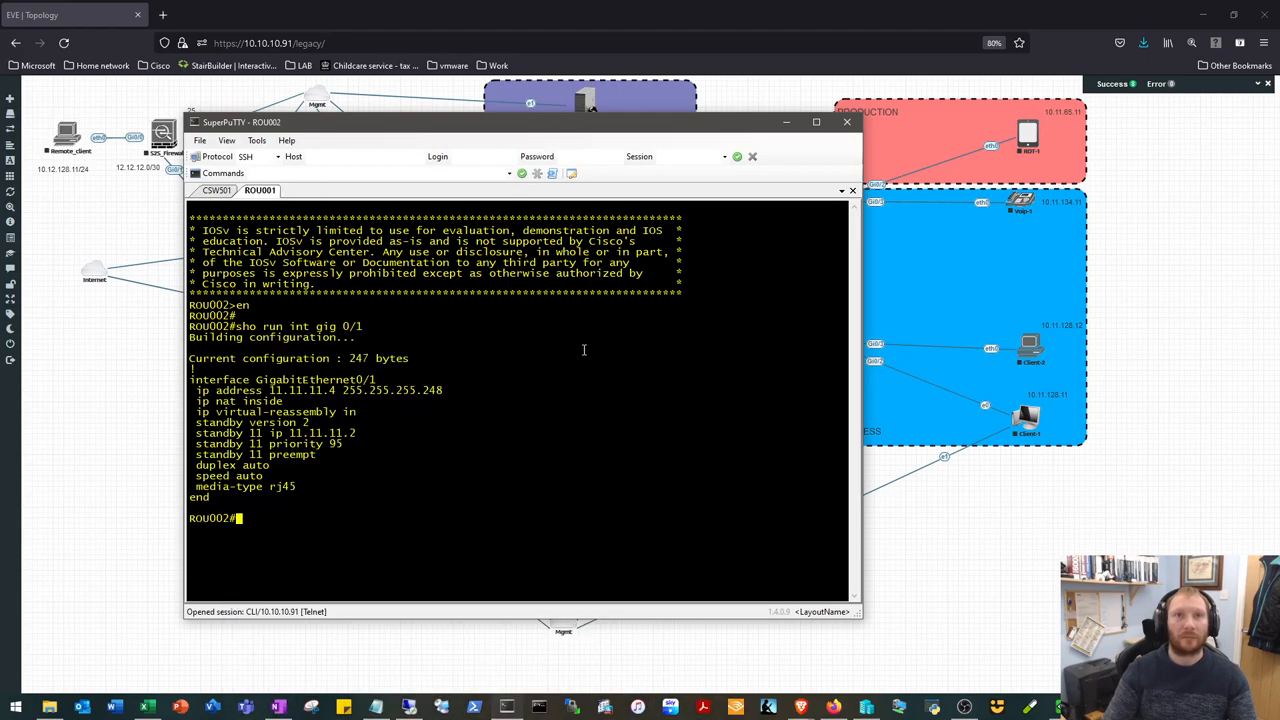
- Bring the EVE-NG topology with ROU001, ROU002 and FTD1/FTD2 in front of SuperPuTTY
left_click(847, 121)
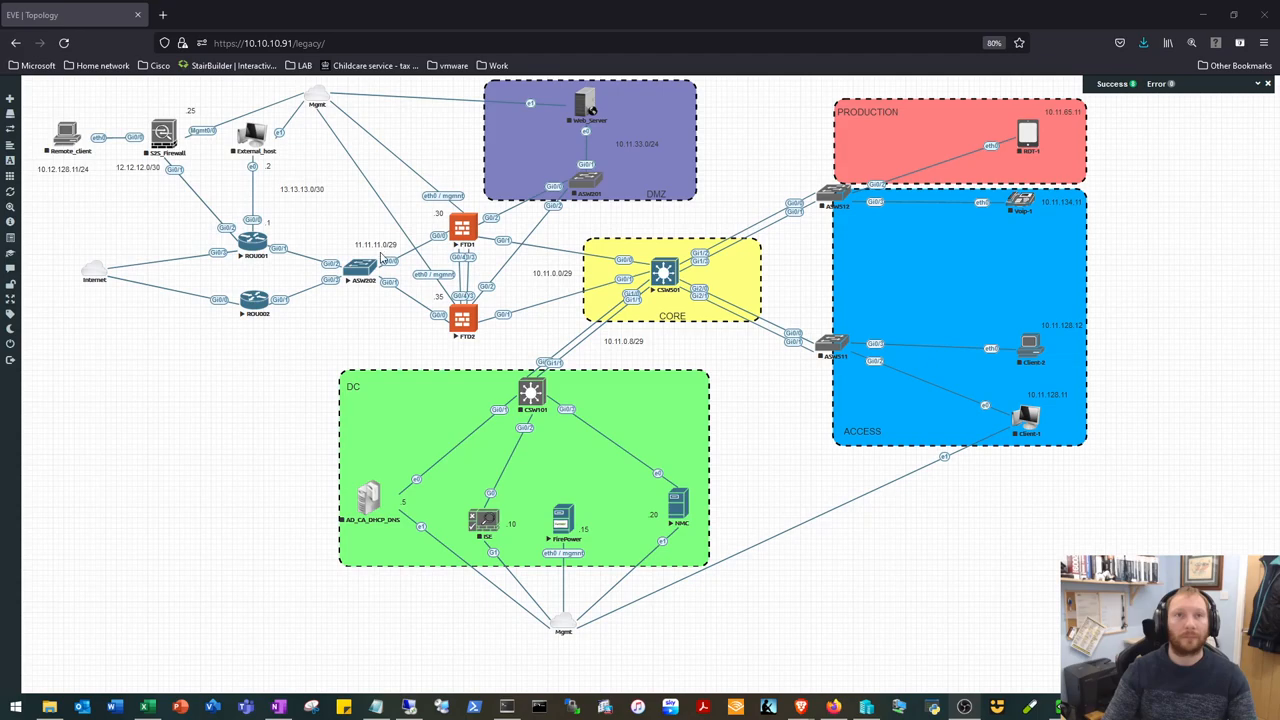
mouse_move(544, 306)
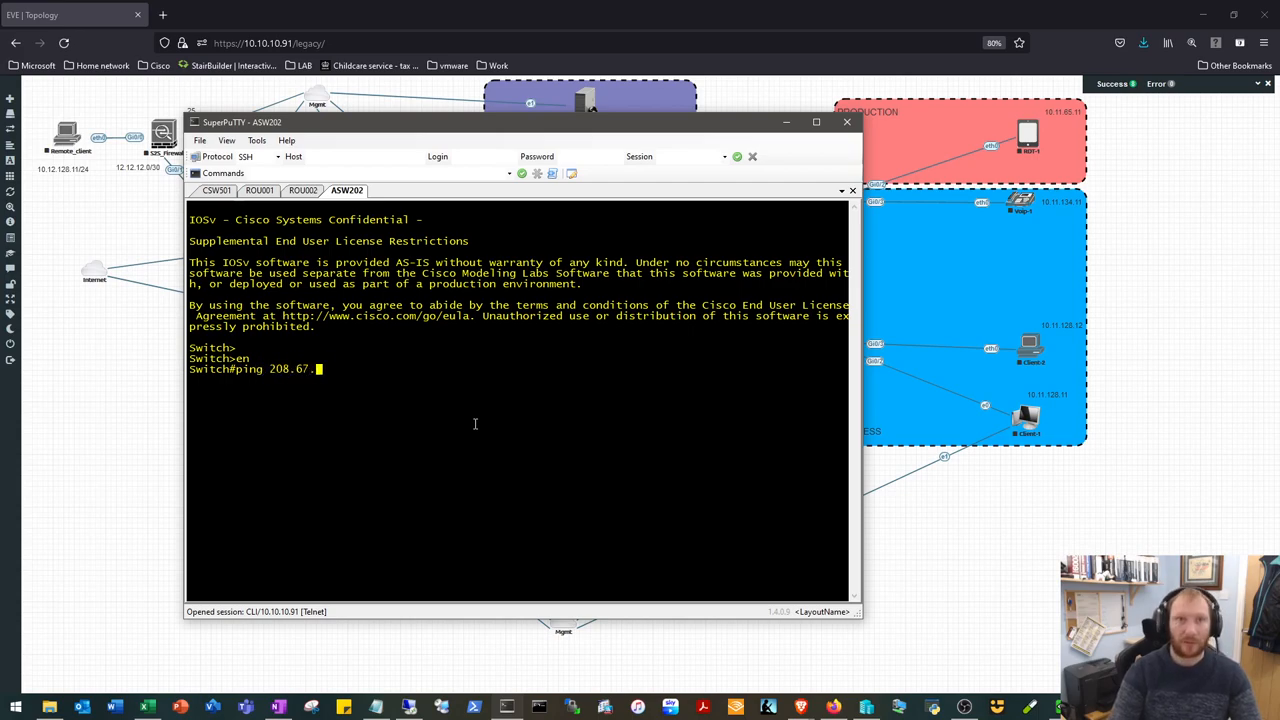
- From ASW202, run 'ping 208.67.222.222 repeat 10000000' with replies succeeding
type("222.222 re")
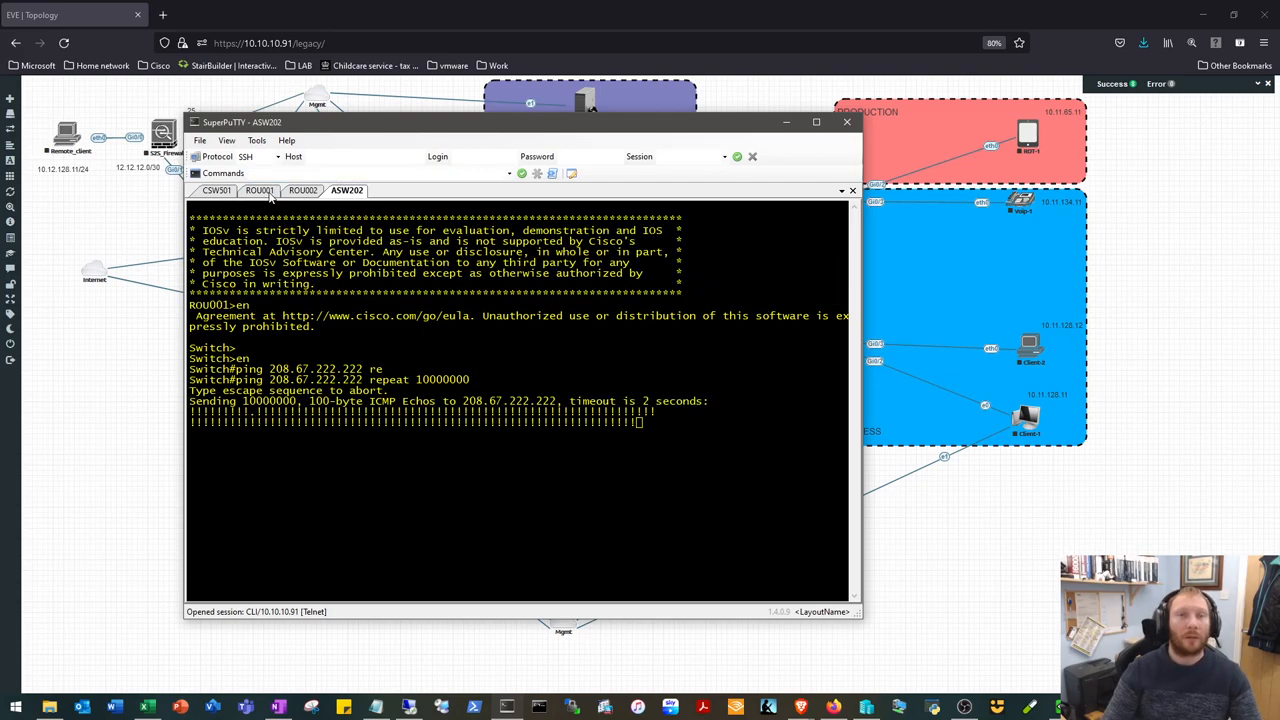
- Enter 'no shut' under Gi0/1 on ROU001
left_click(259, 190)
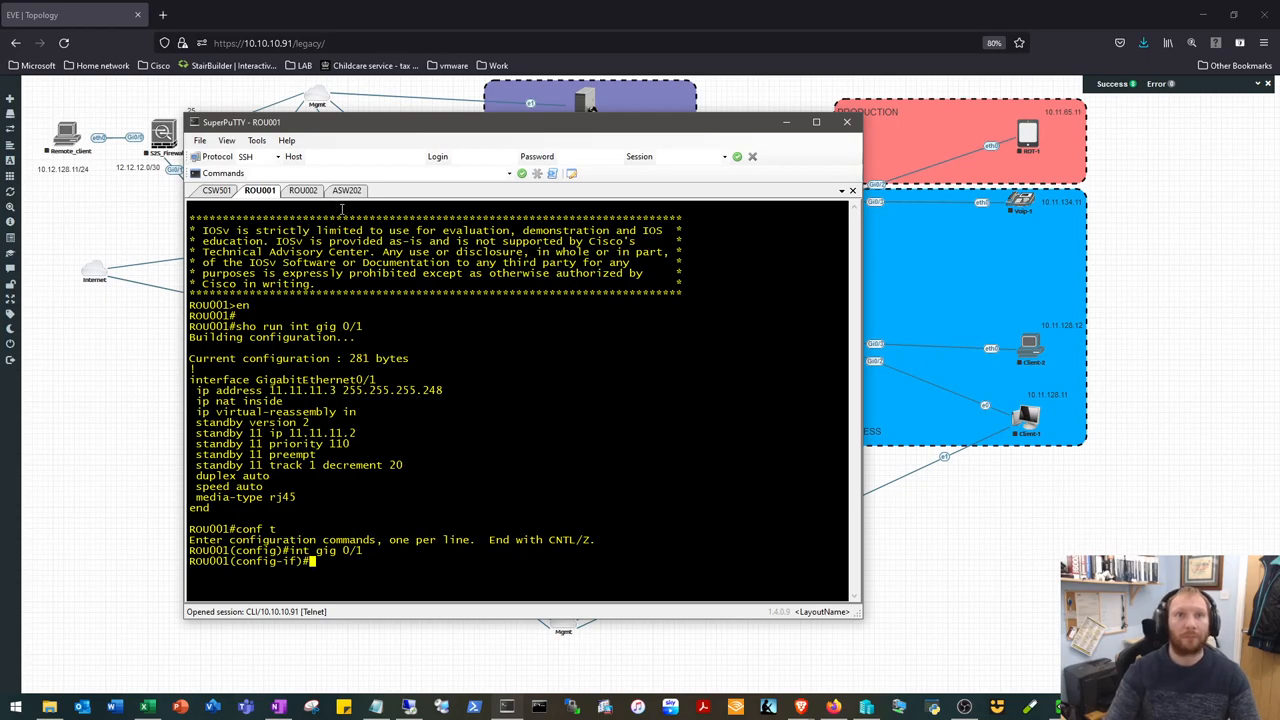
left_click(347, 190)
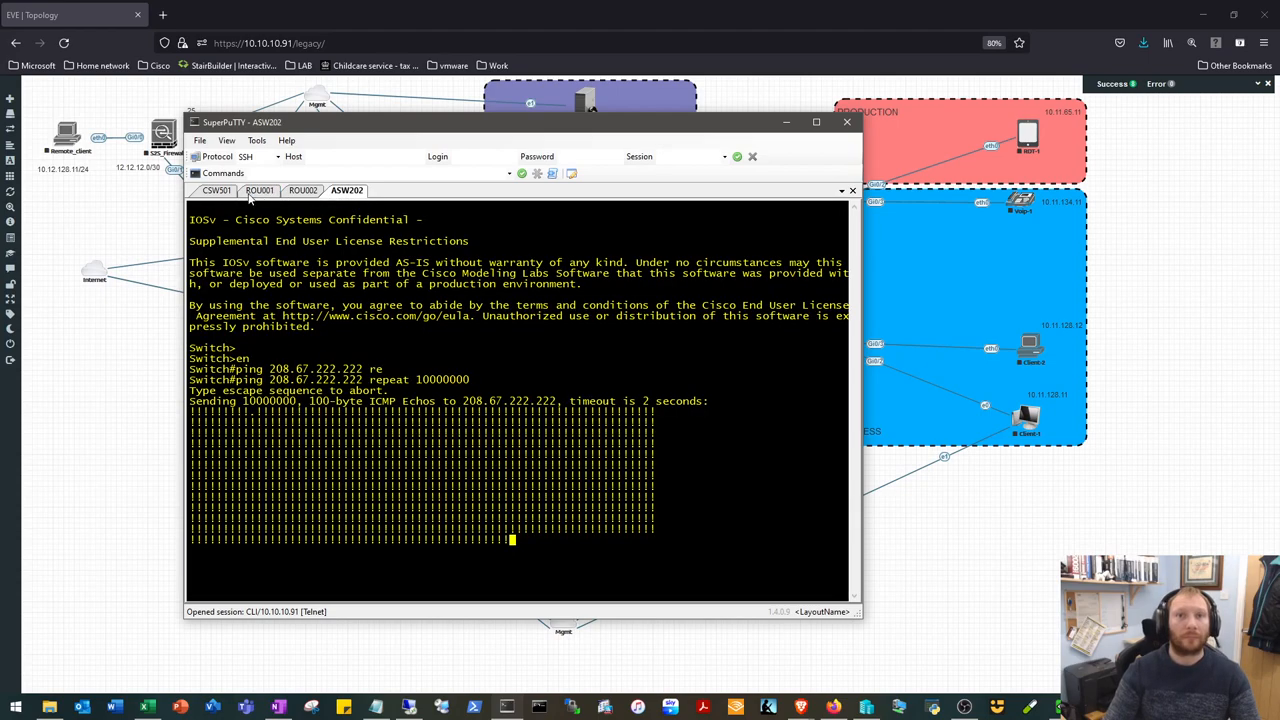
left_click(260, 190)
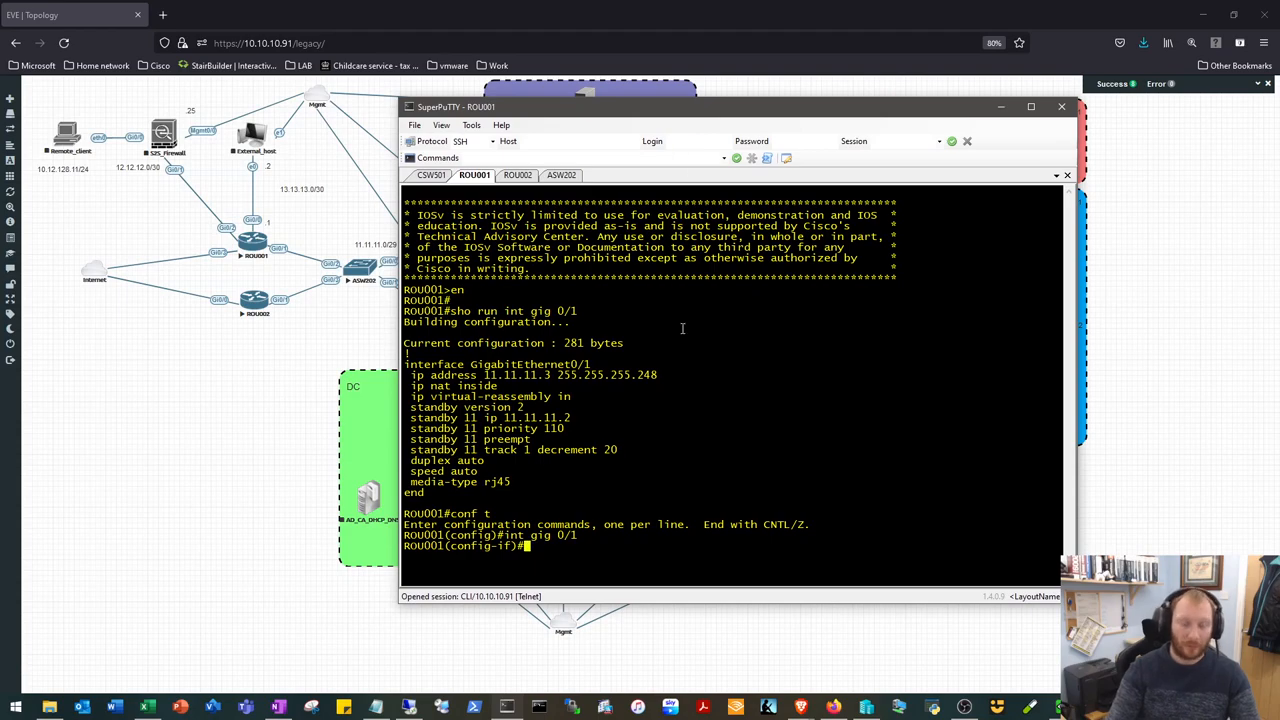
type("no shut")
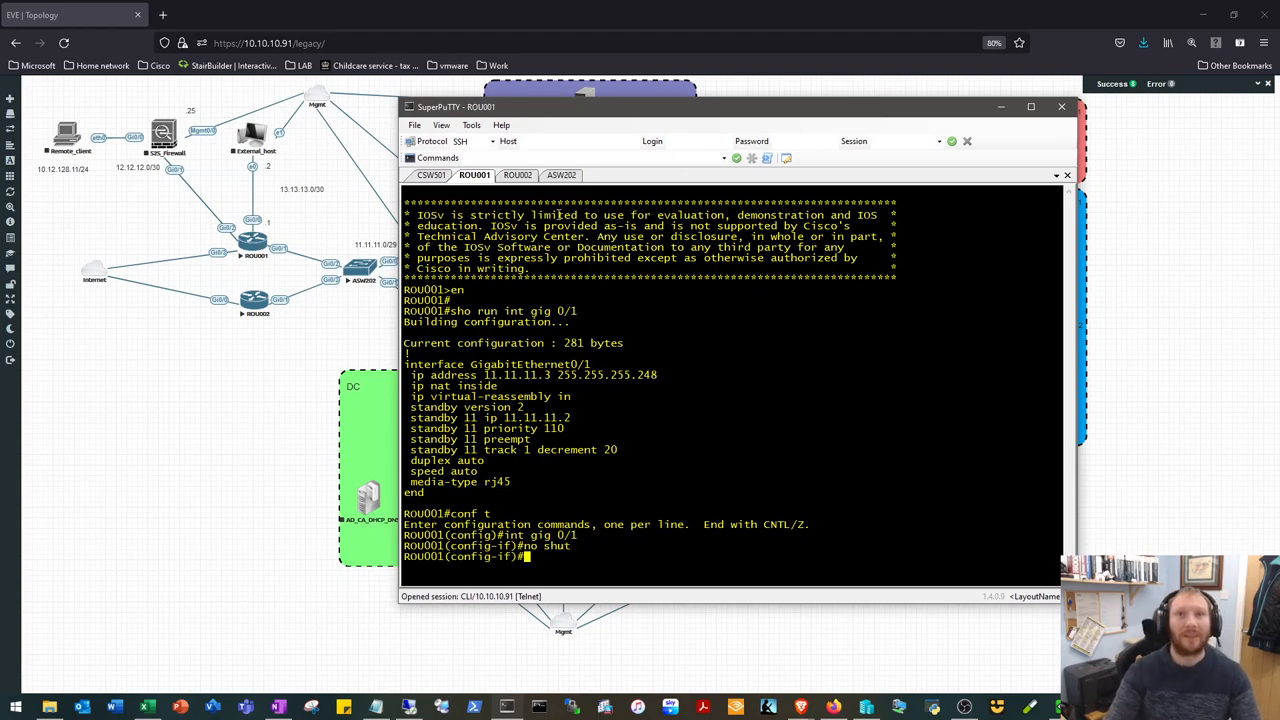
- Check ASW202's running ping and ROU002's standby settings, then return to ROU001
left_click(561, 176)
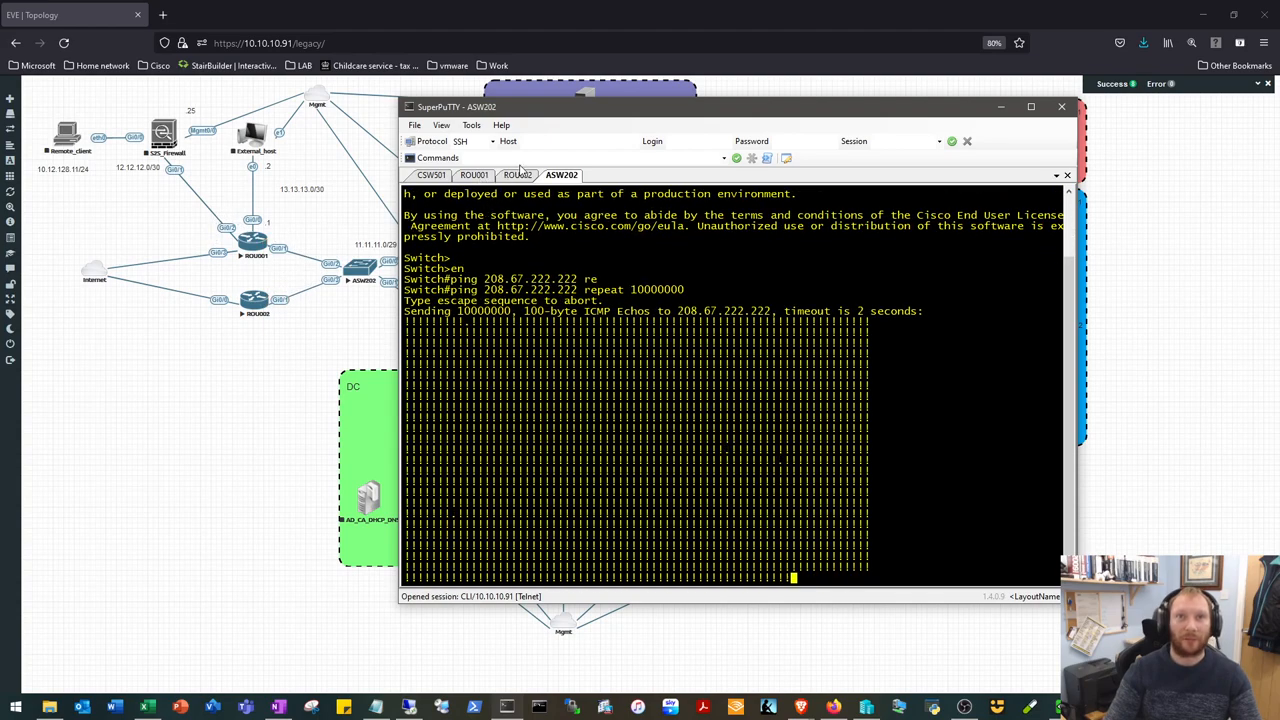
left_click(517, 175)
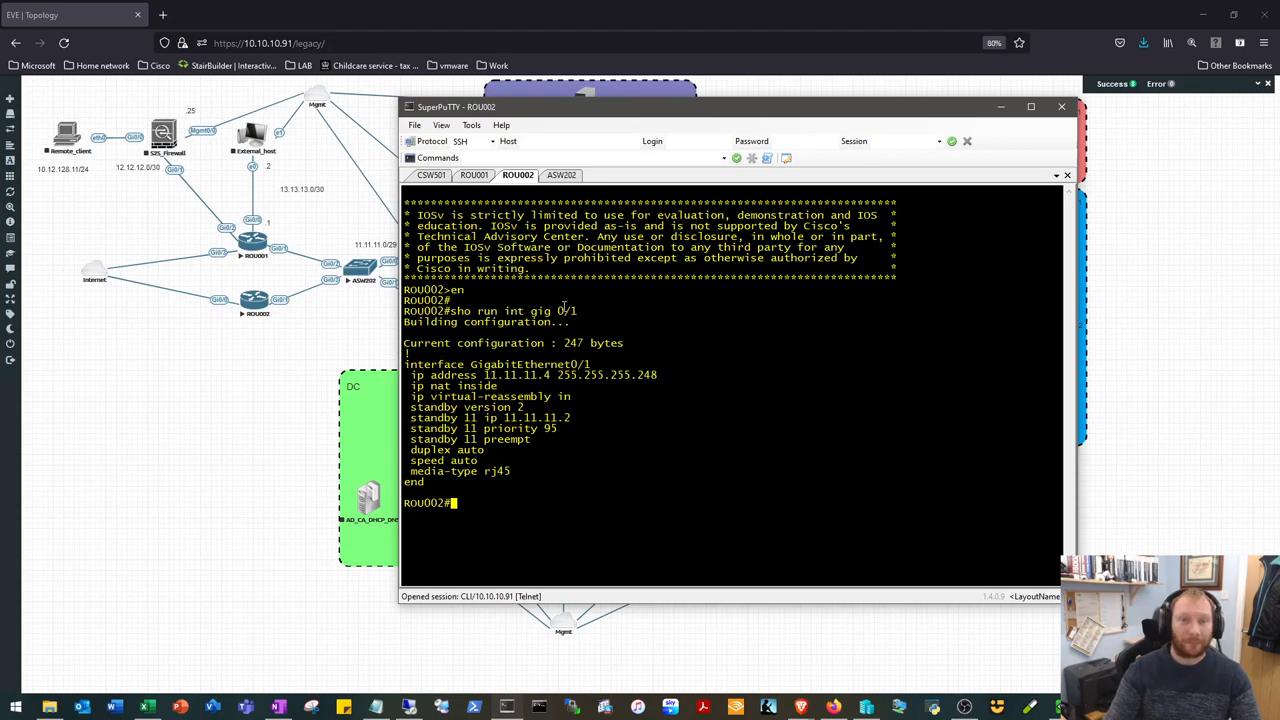
left_click(474, 175)
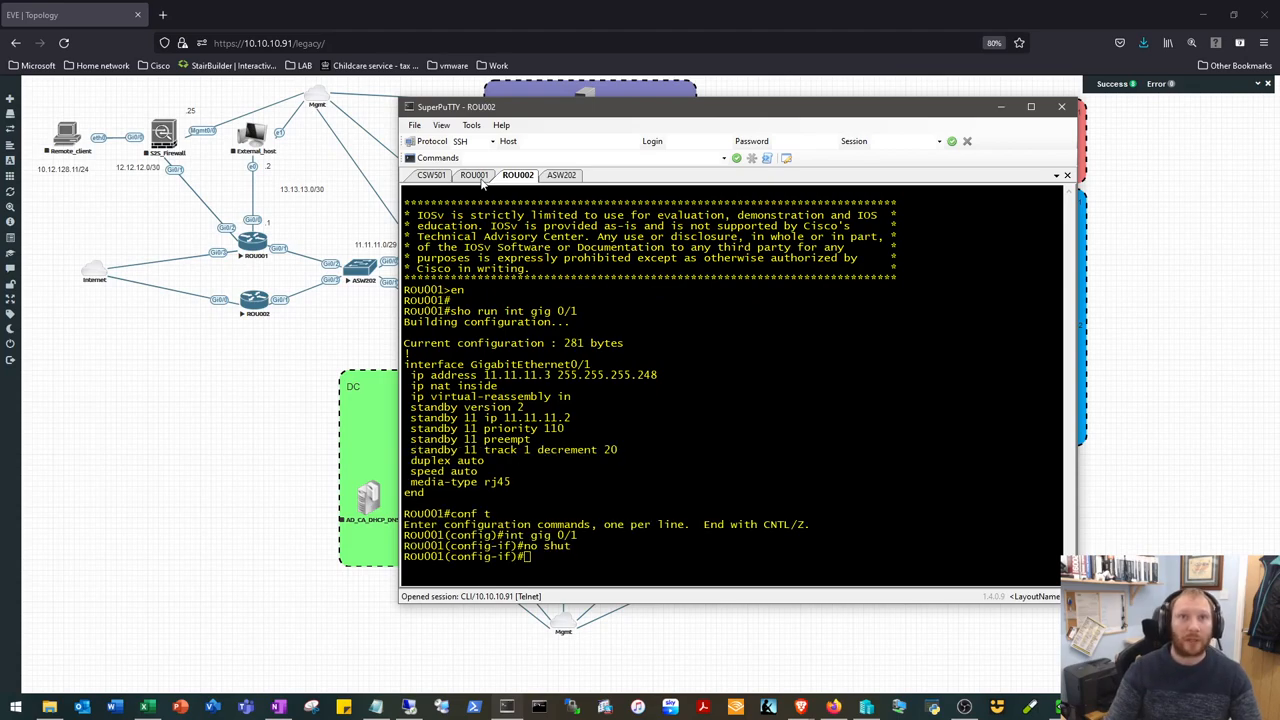
left_click(475, 175)
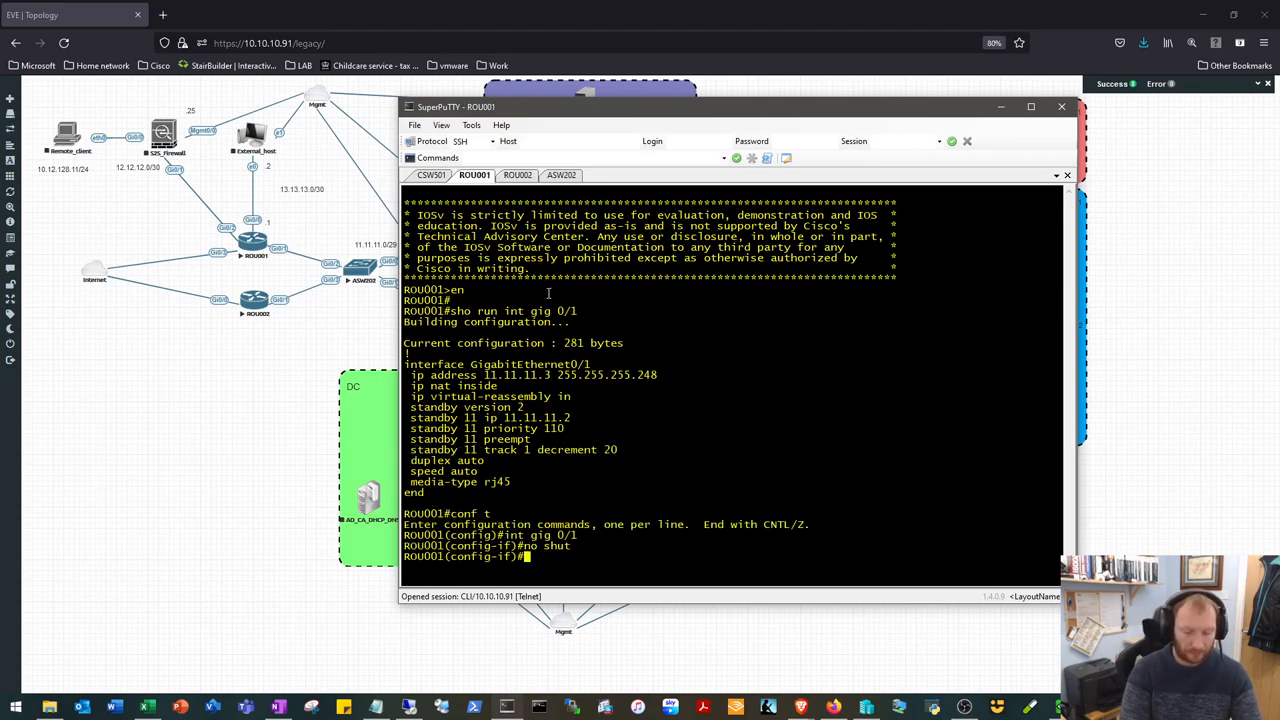
- Shut Gi0/3 on ROU001 and watch ASW202's ping alongside ROU001's interface logs
type("int gig 0/3")
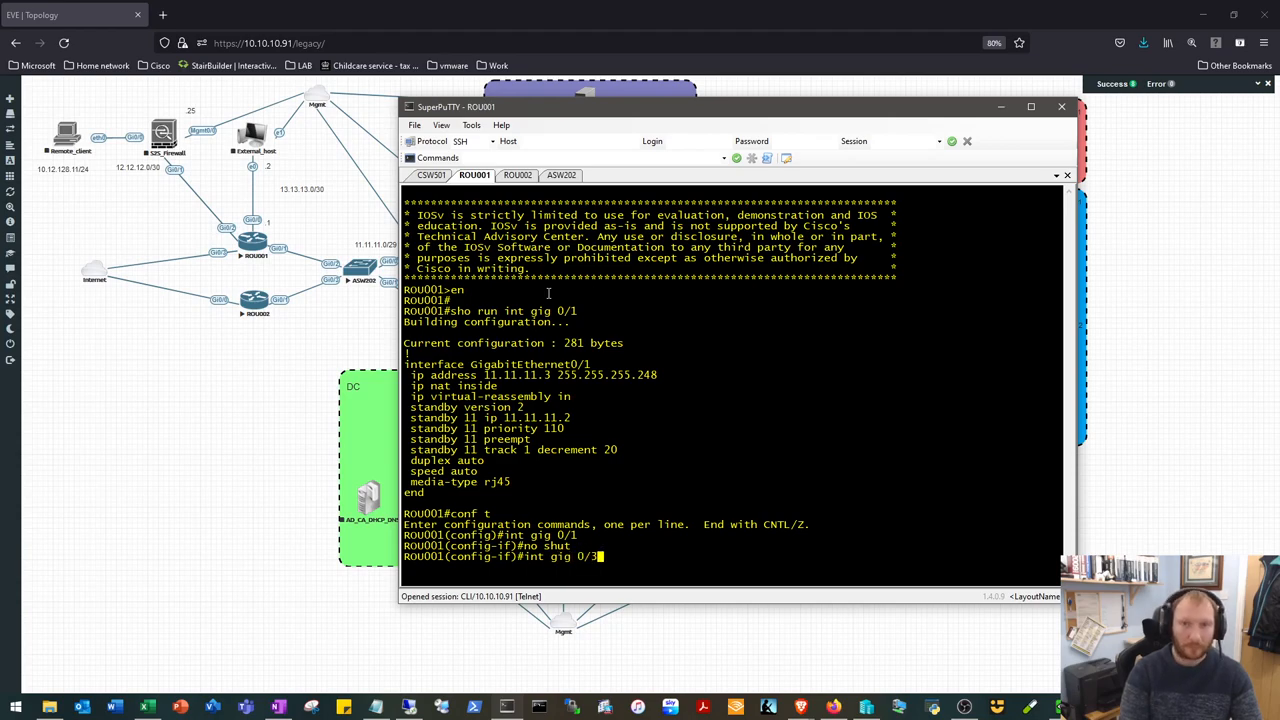
type("shut")
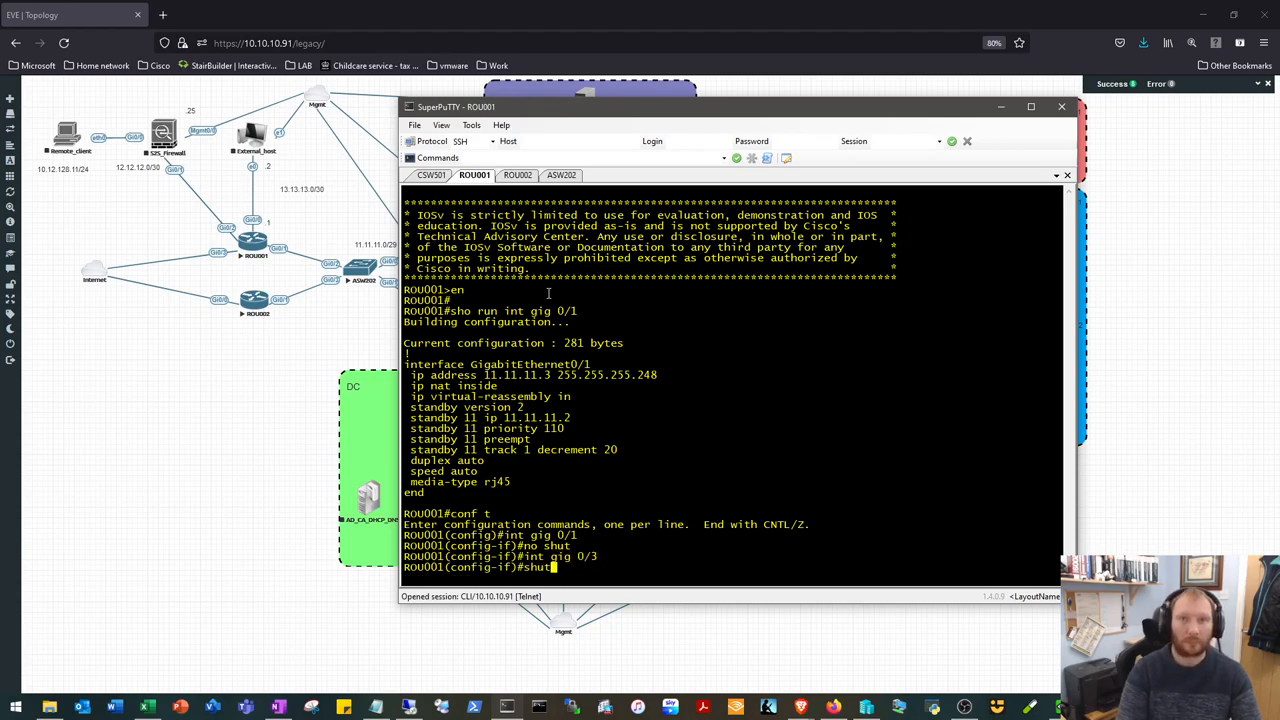
left_click(559, 175)
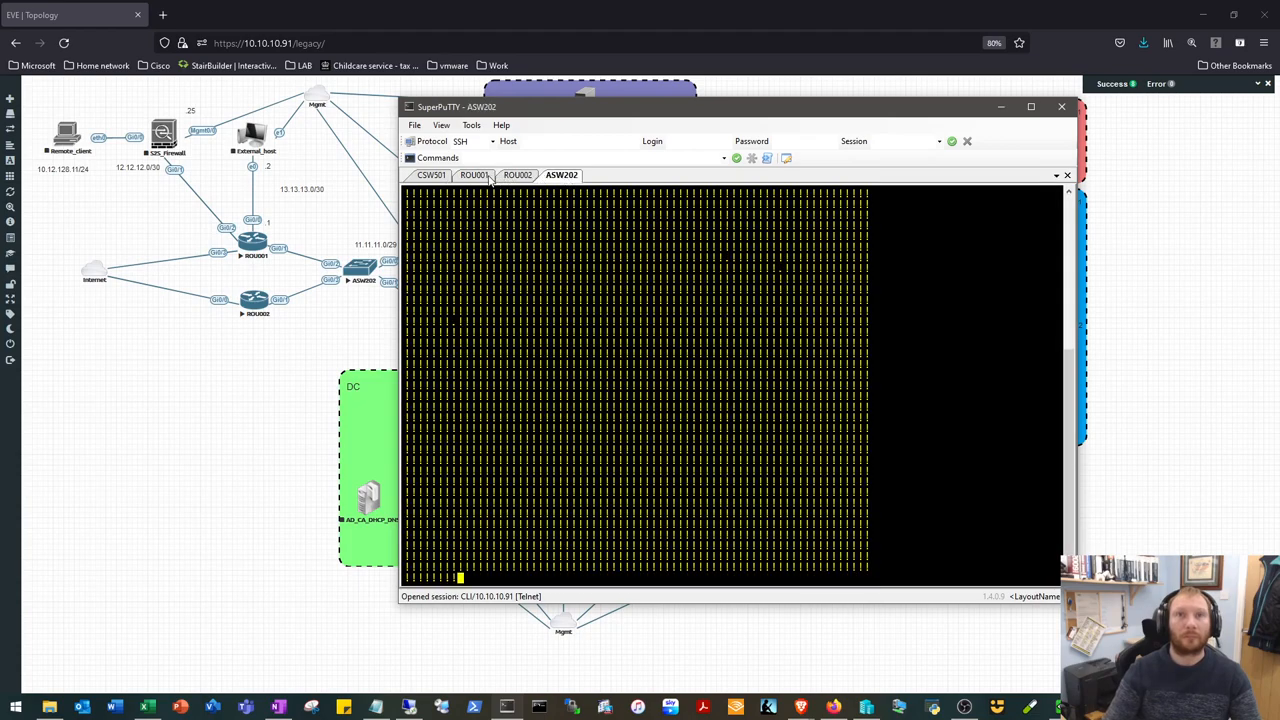
left_click(473, 175)
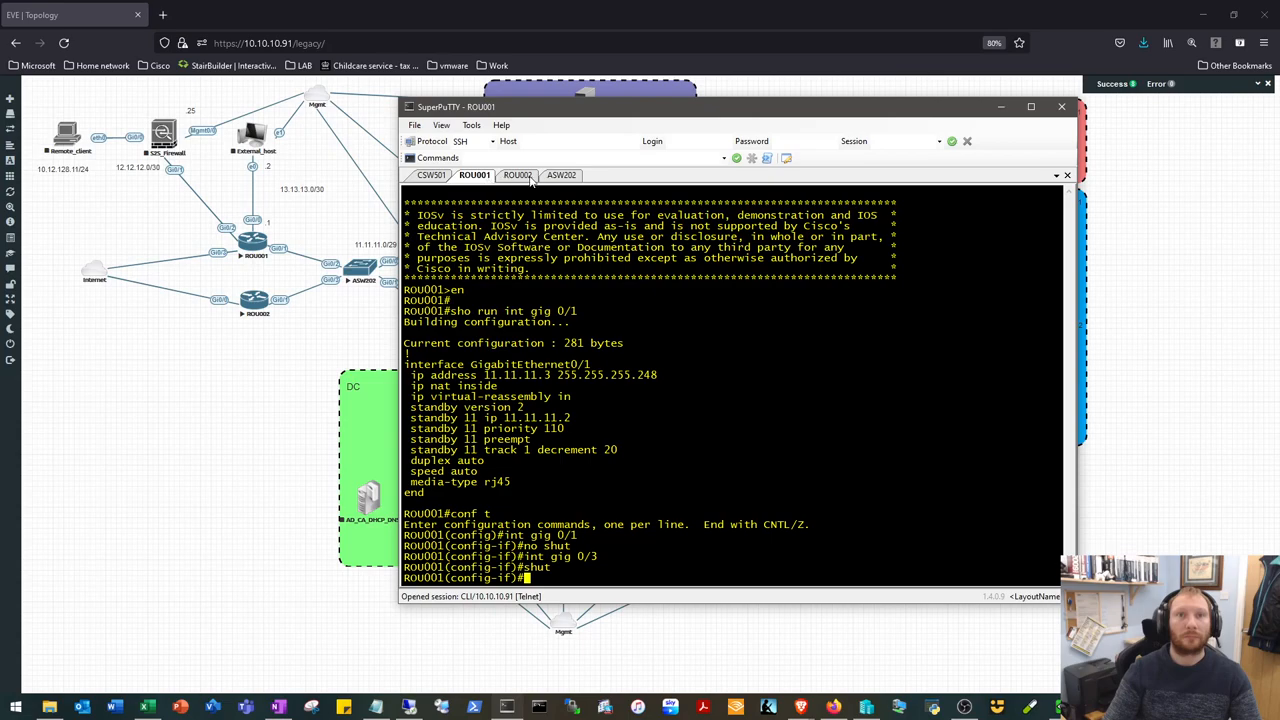
left_click(557, 176)
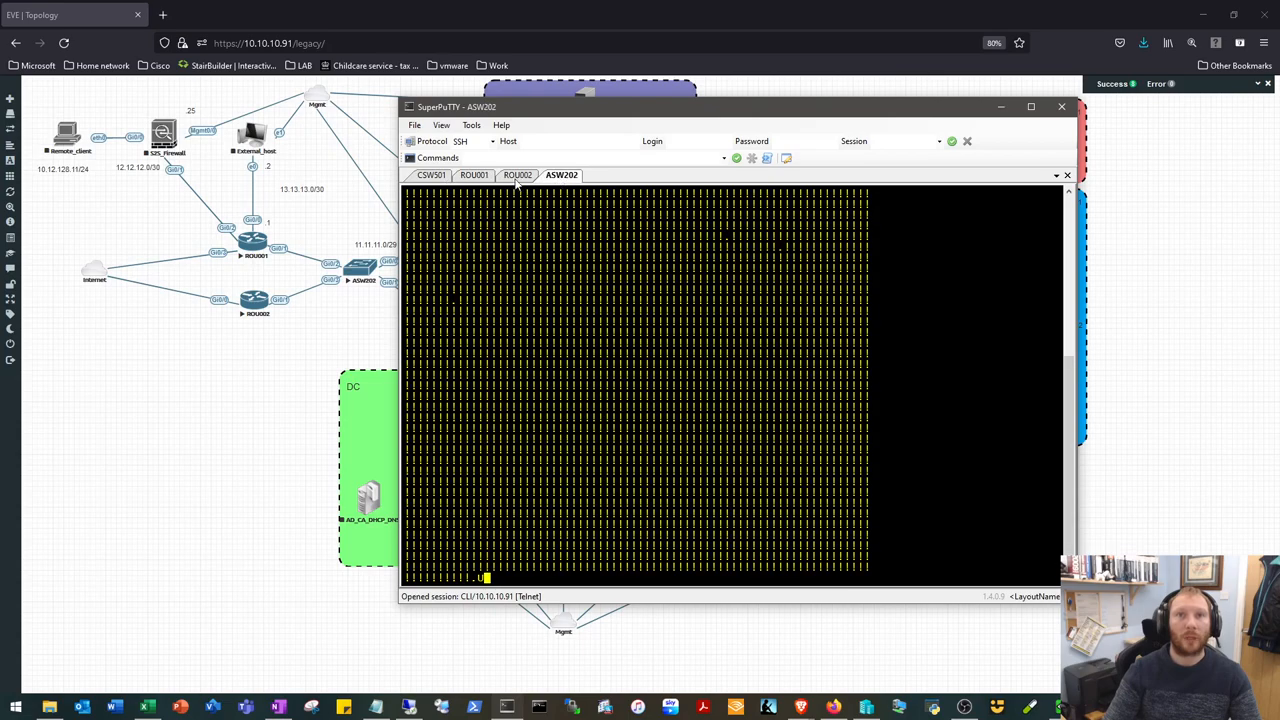
left_click(472, 175)
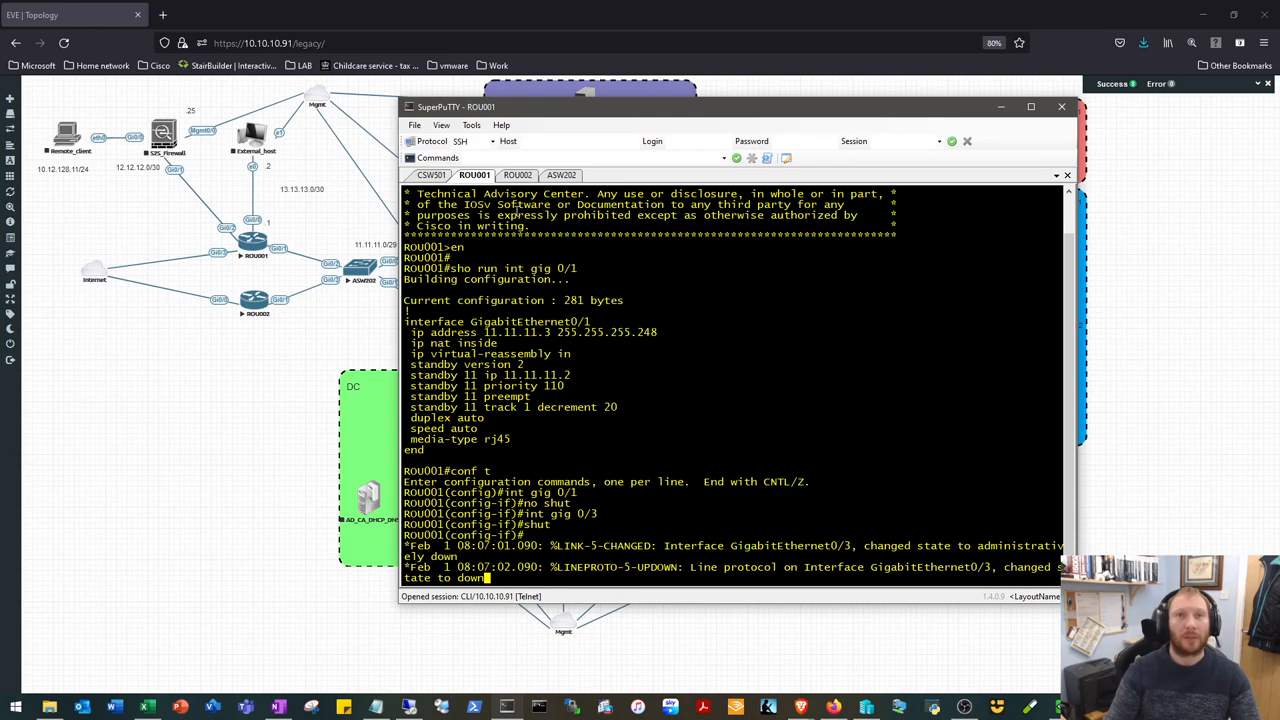
mouse_move(576, 436)
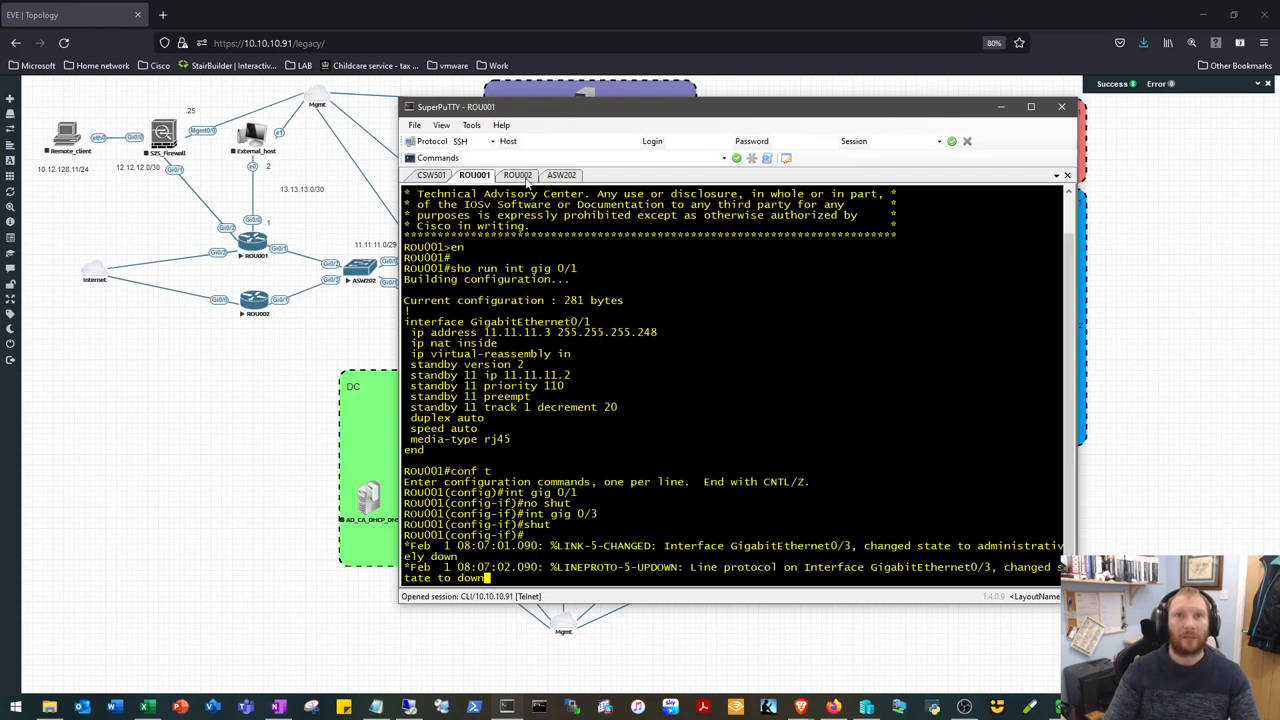
- Confirm ROU002 became HSRP Active and ASW202's ping recovered, then return to ROU001
left_click(561, 175)
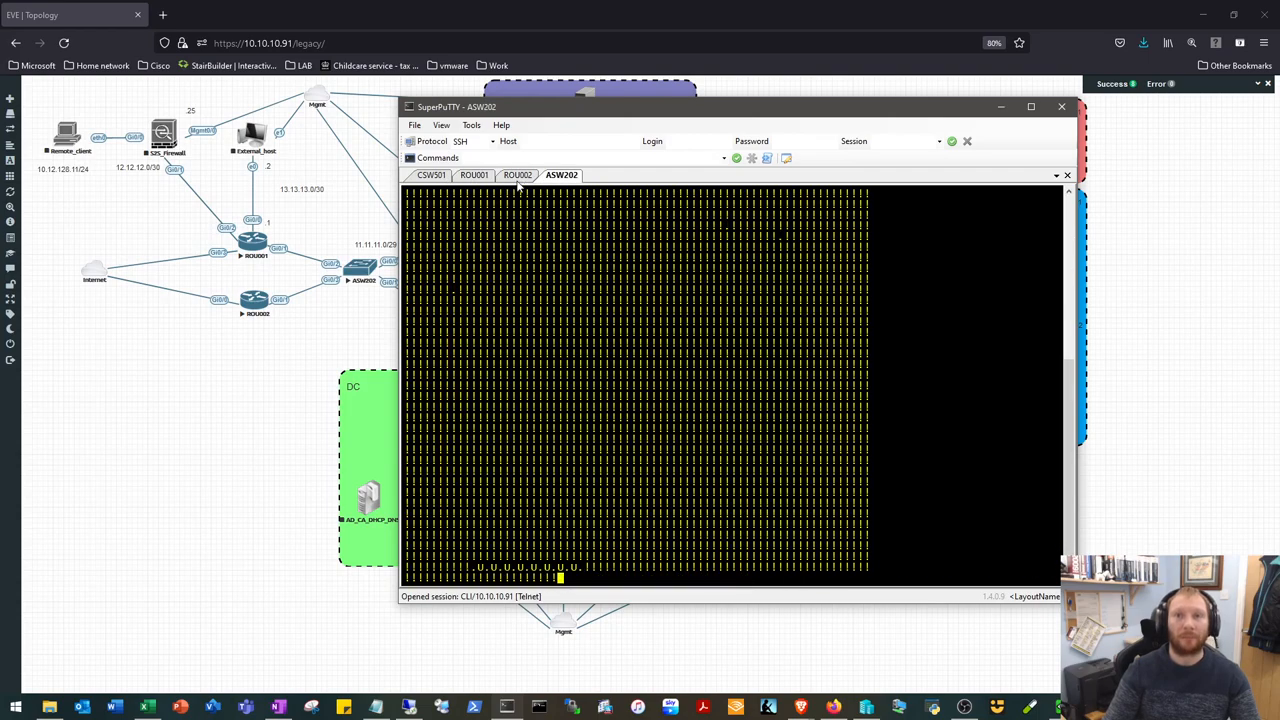
left_click(475, 175)
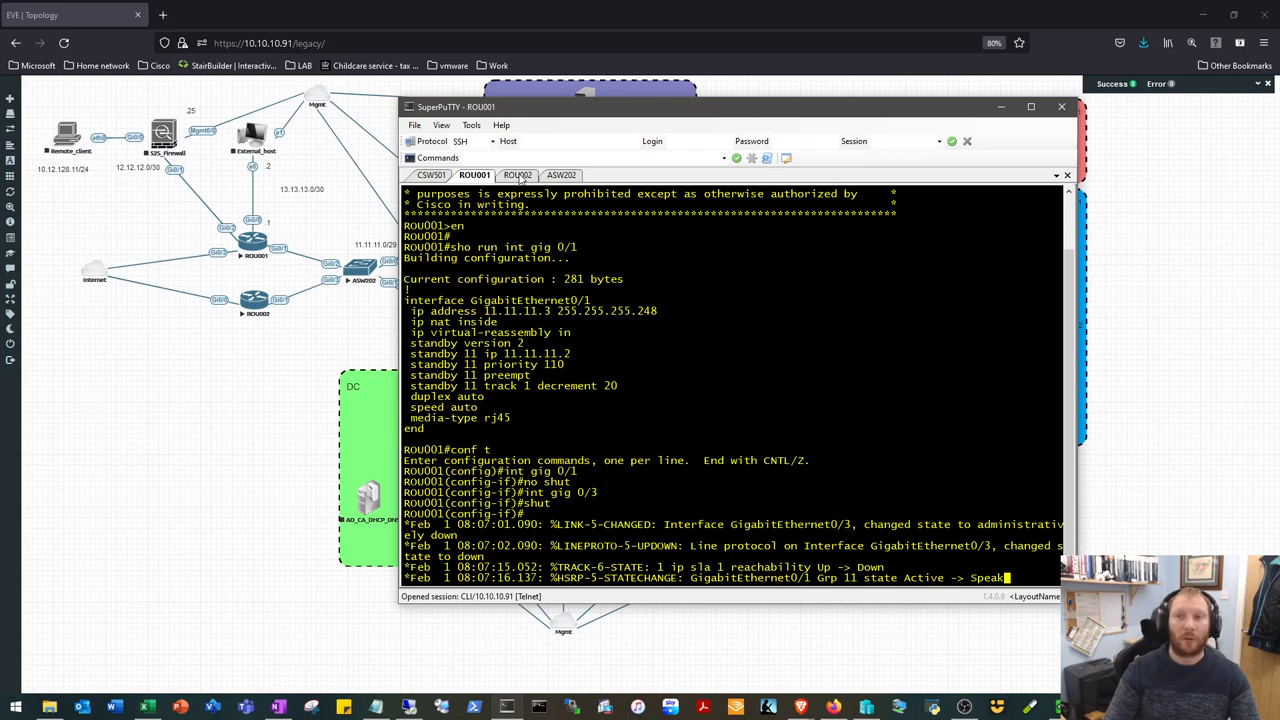
left_click(517, 175)
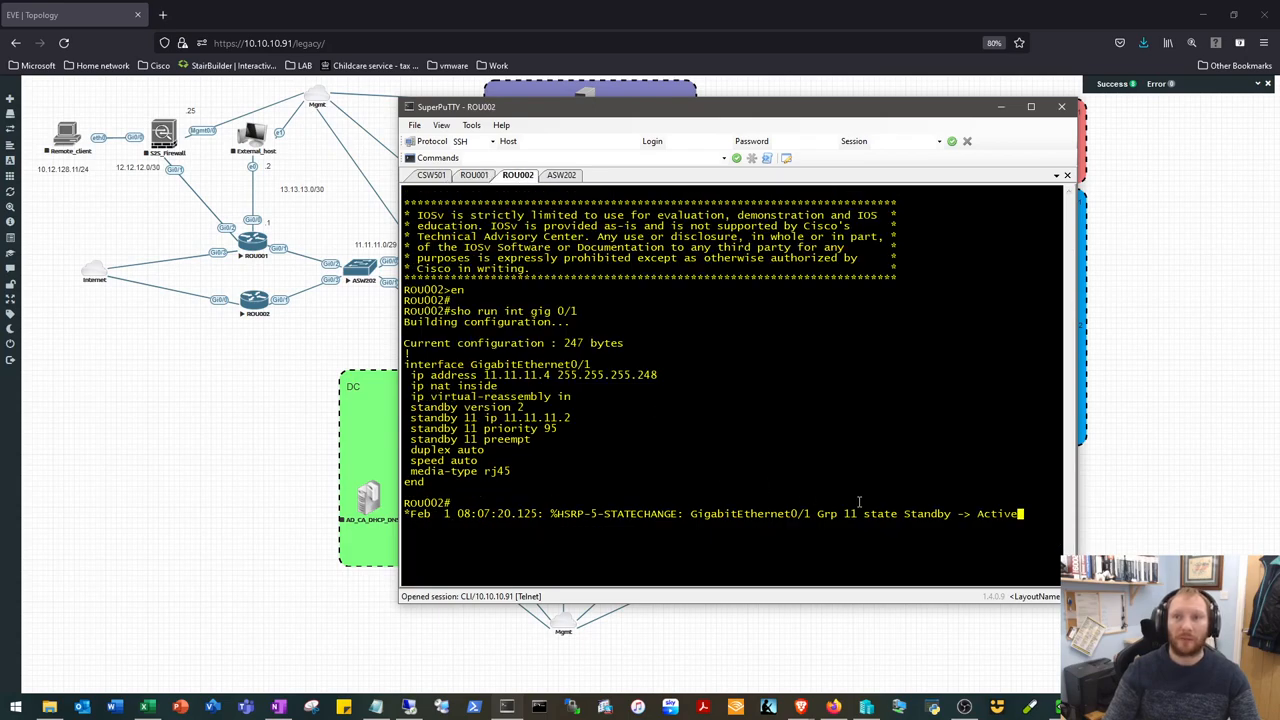
left_click(560, 175)
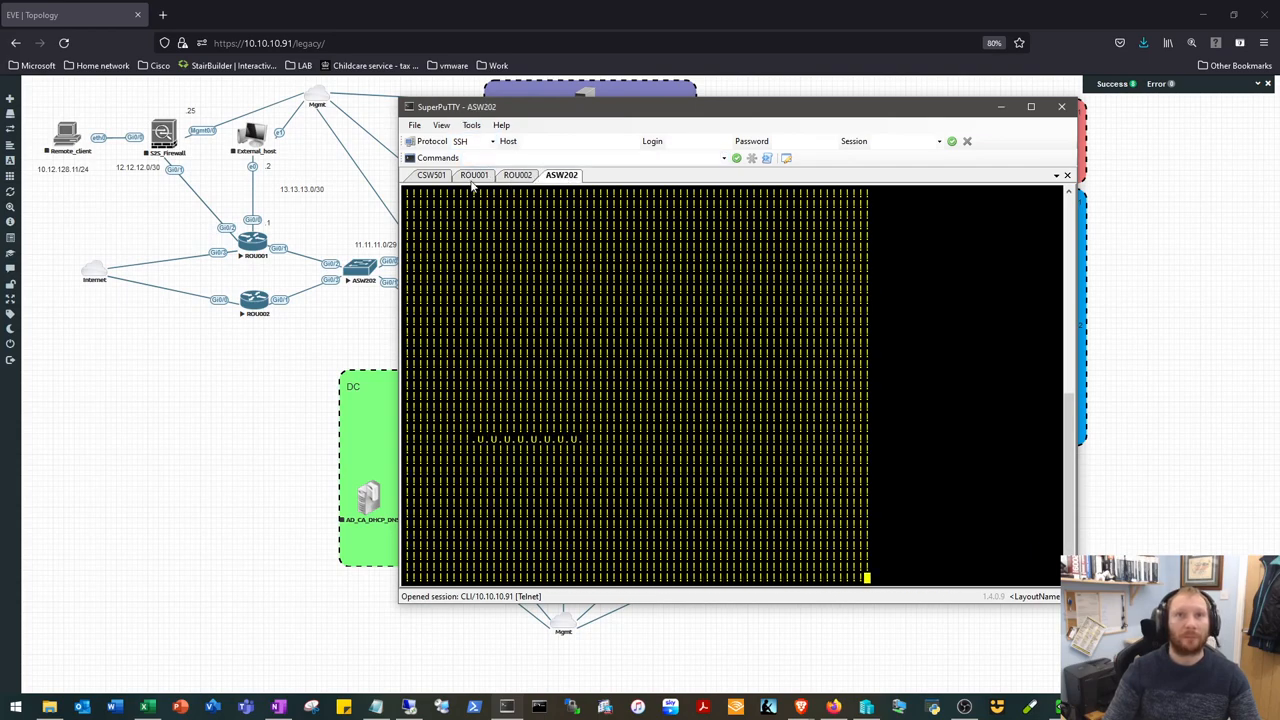
left_click(473, 175)
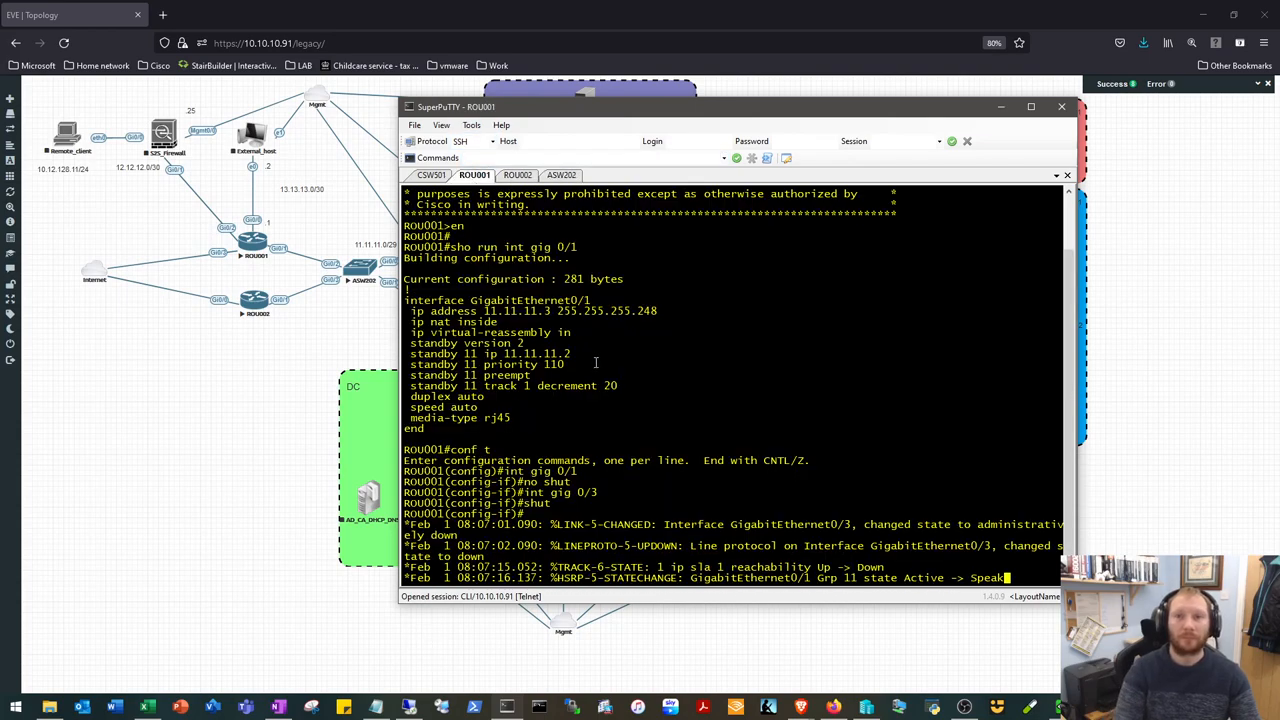
- Enter 'no shut' on ROU001 Gi0/3, leave config mode, and await DHCP addressing
type("no shut")
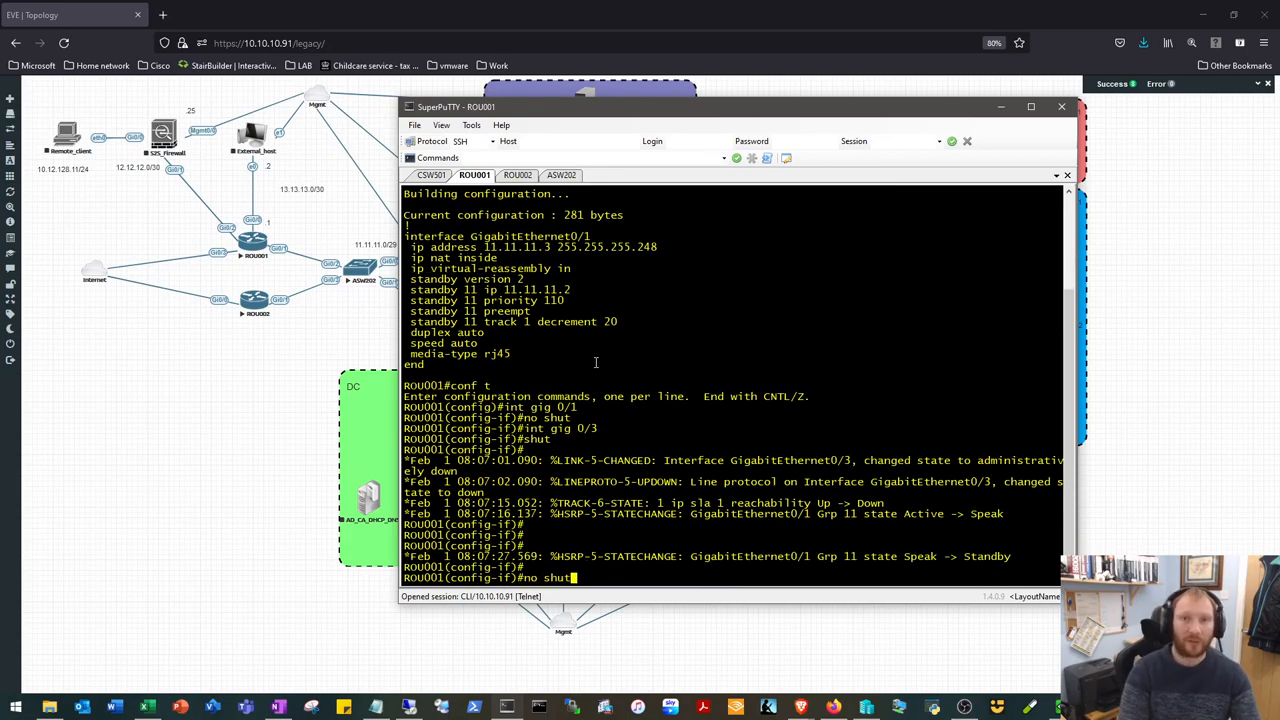
key("enter")
type("end")
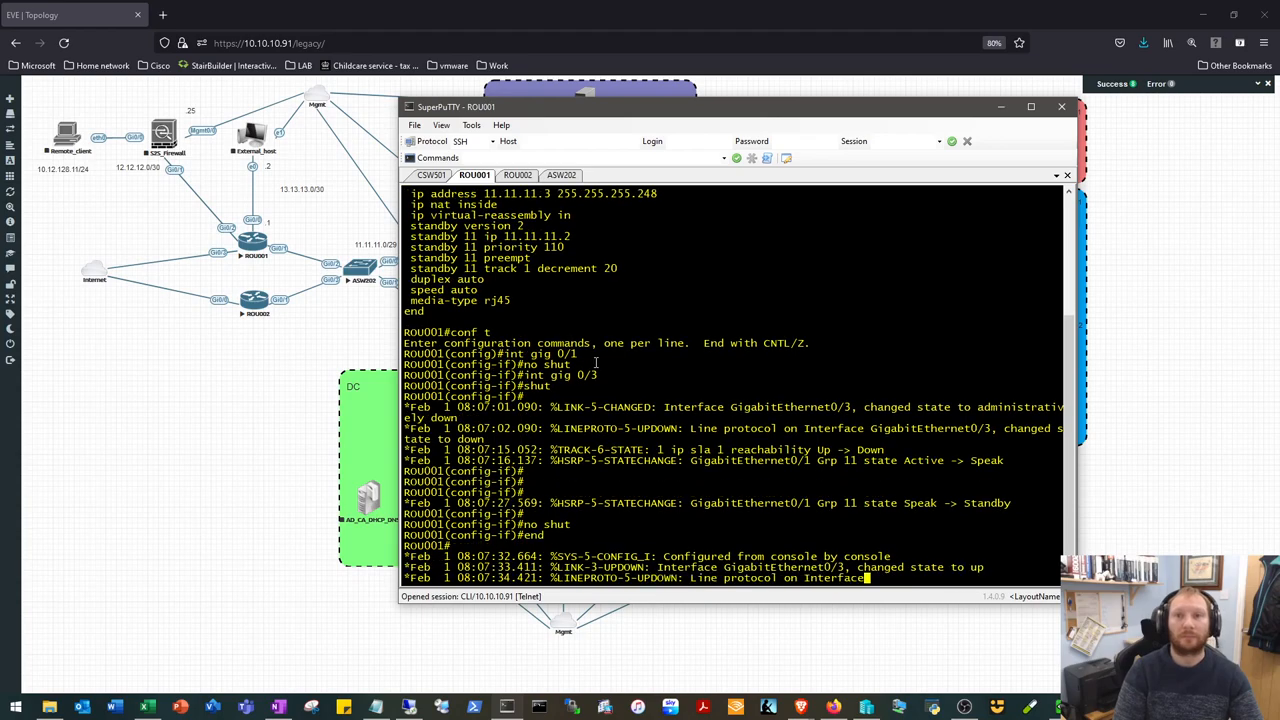
scroll("down", 3)
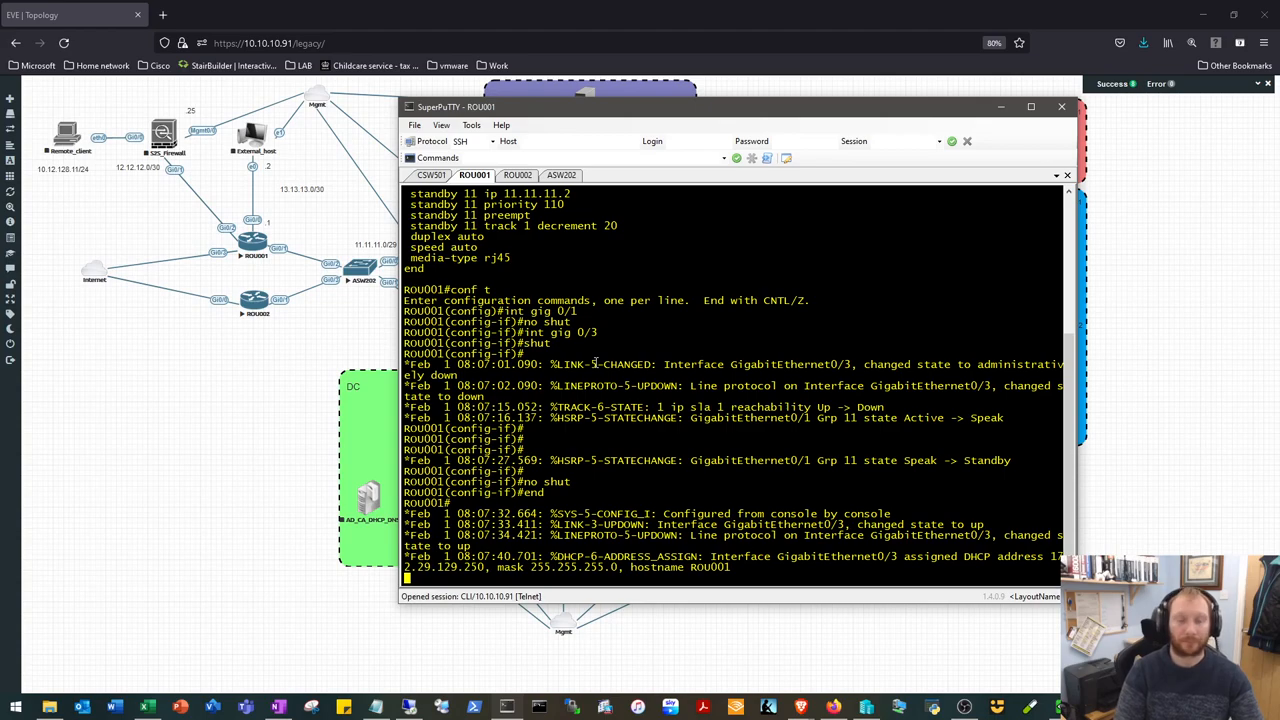
key("Enter")
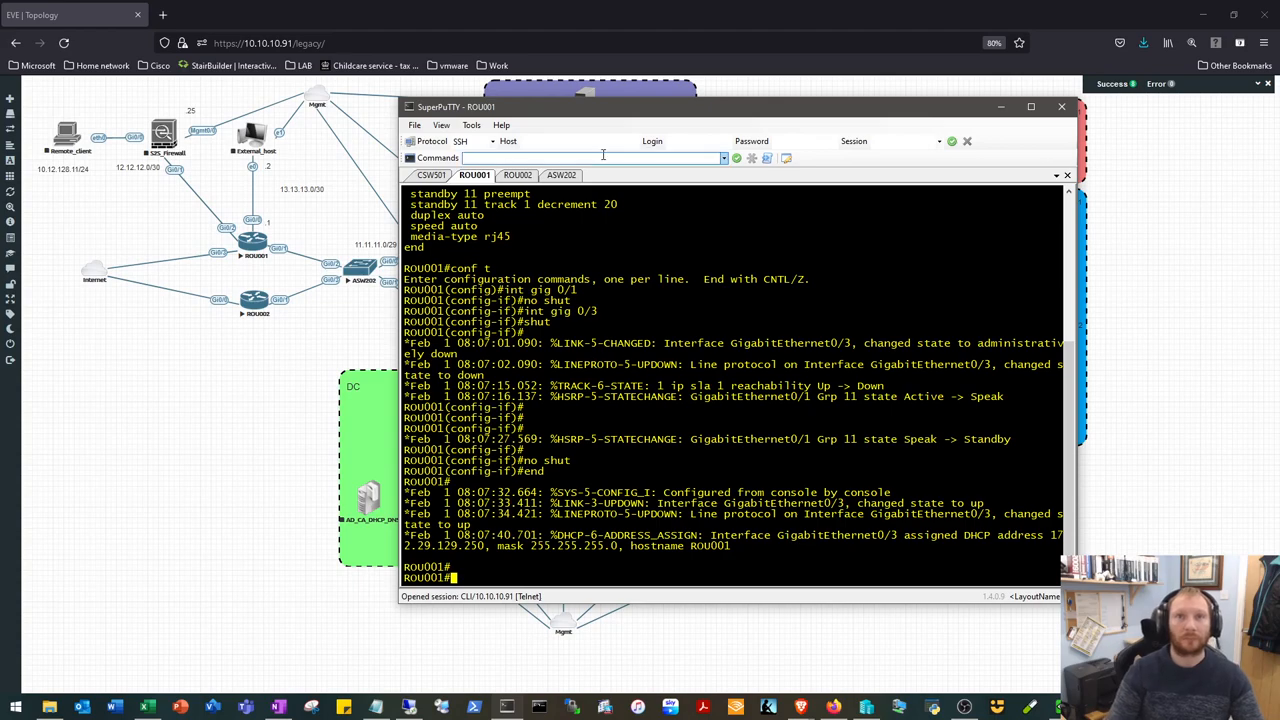
- Alternate between the ASW202 and ROU001 tabs, confirming ROU001 preempts to Active while pings succeed
left_click(561, 176)
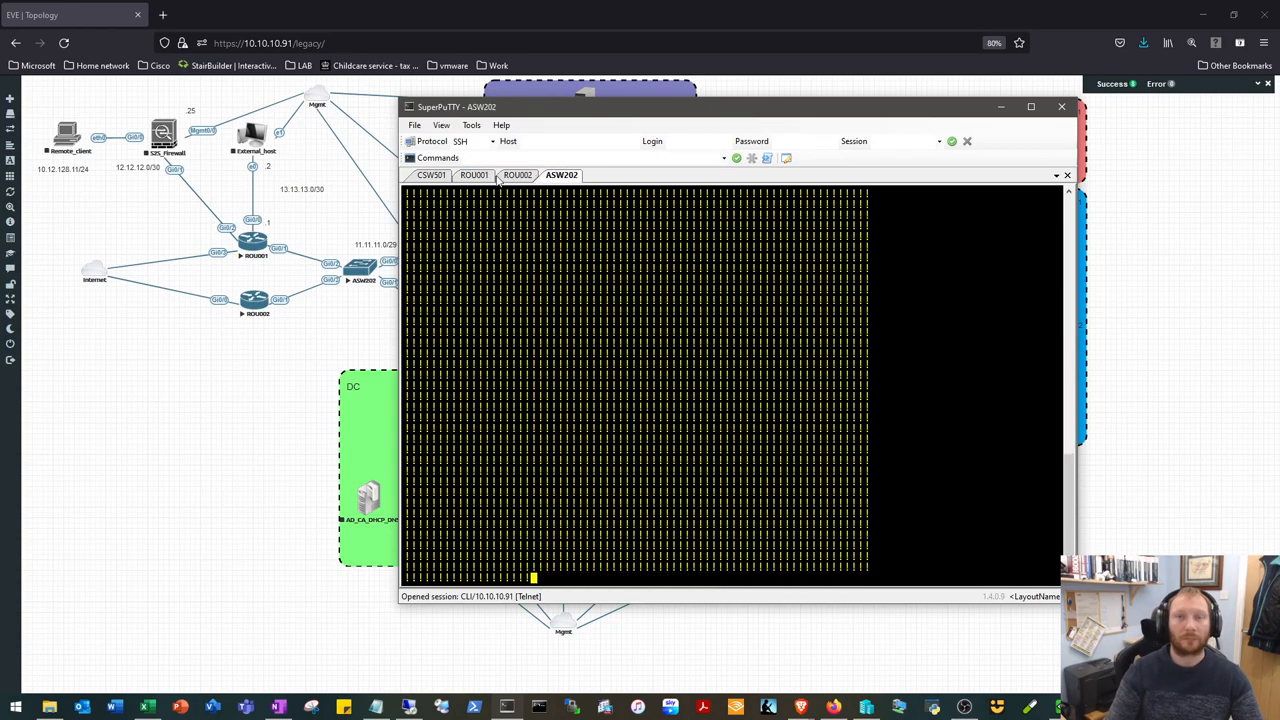
left_click(473, 175)
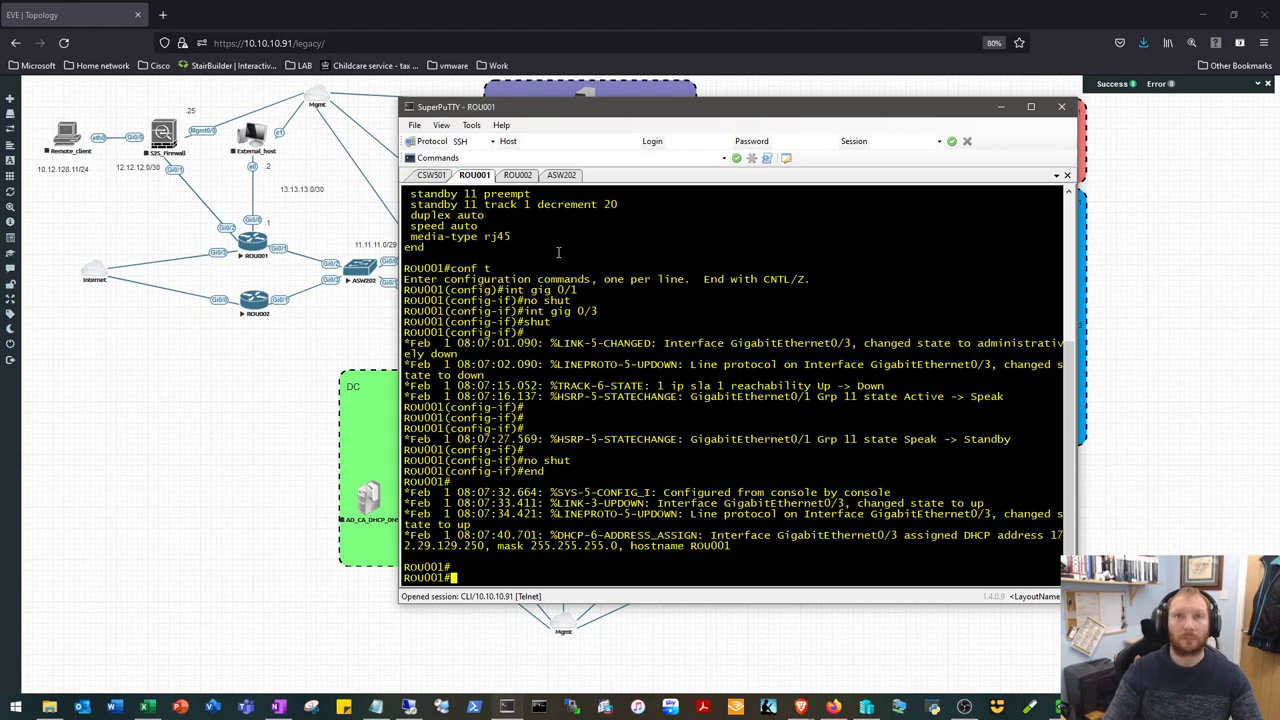
left_click(562, 175)
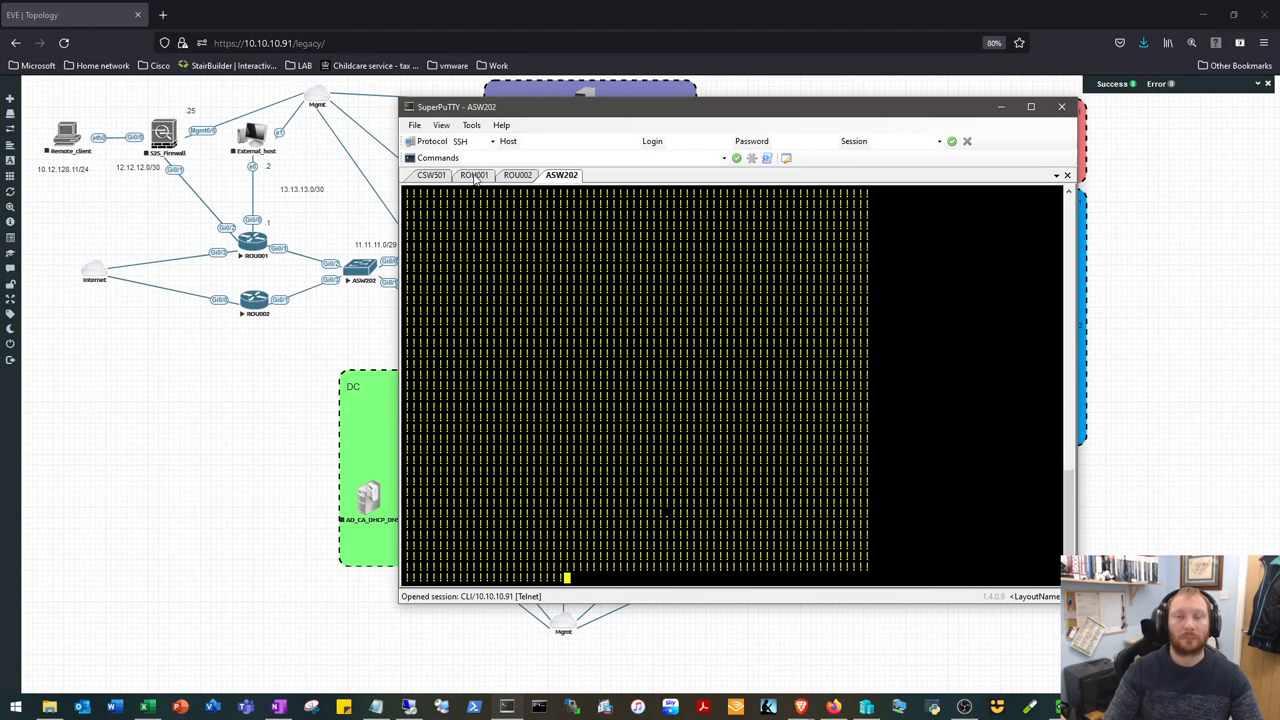
left_click(473, 175)
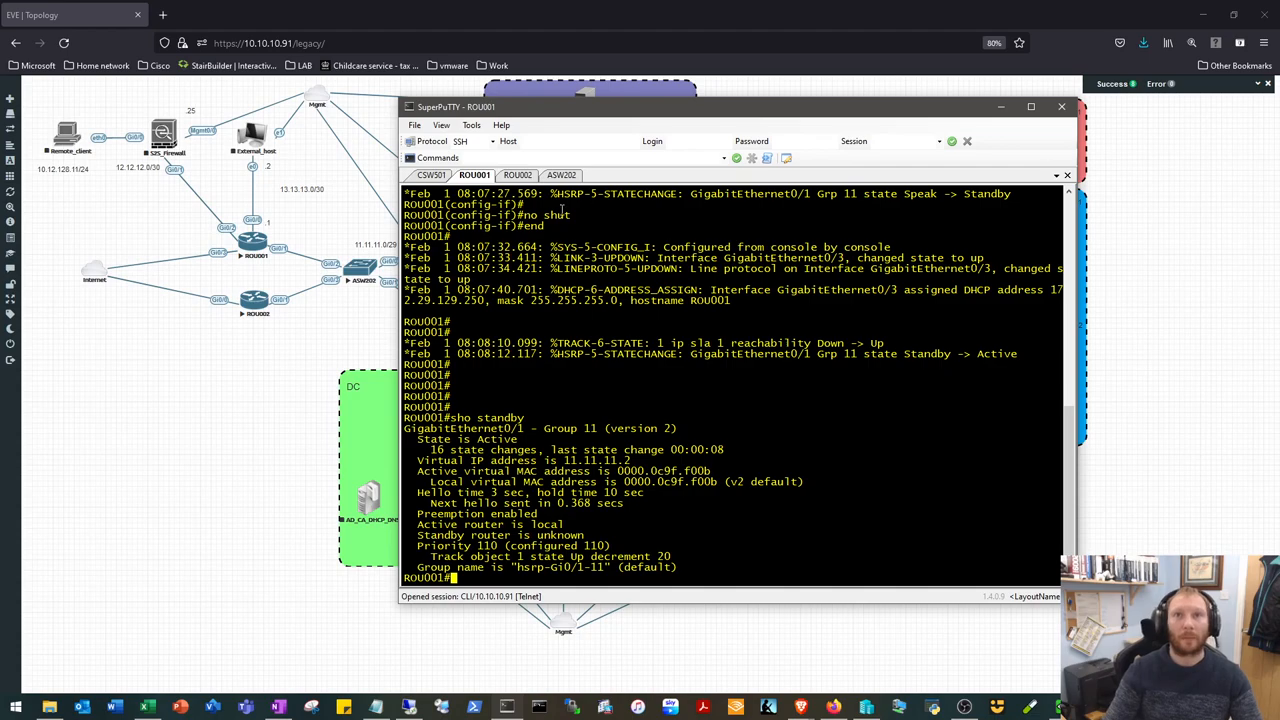
left_click(560, 176)
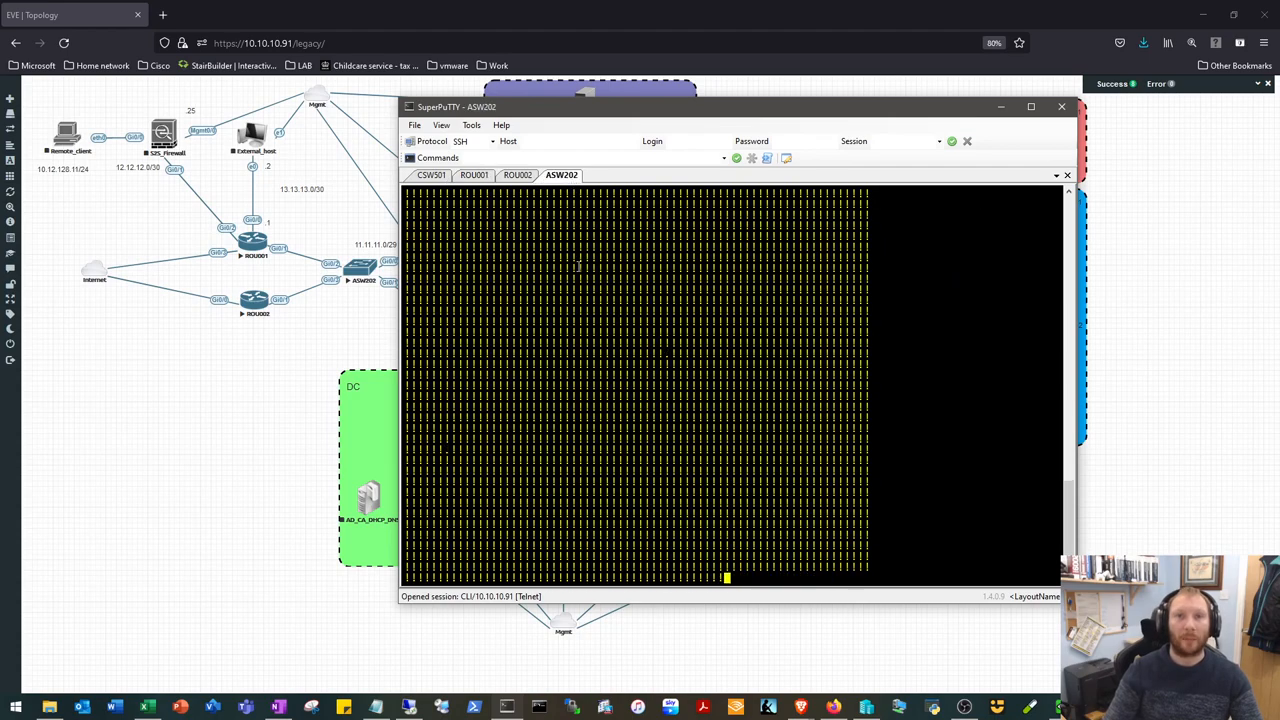